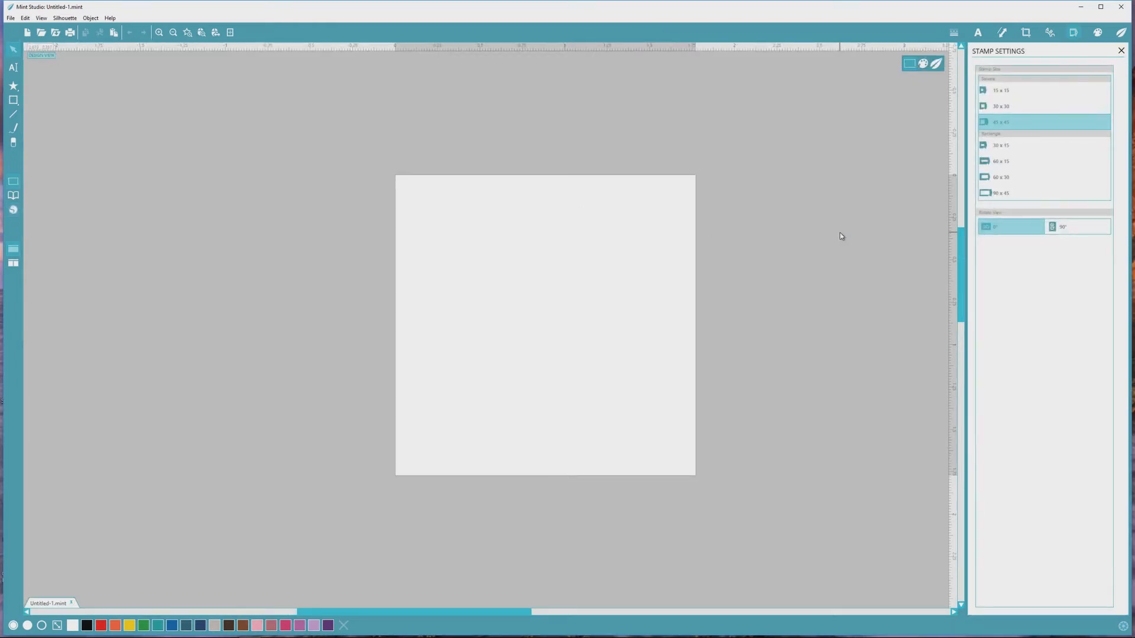
mouse_move(333, 216)
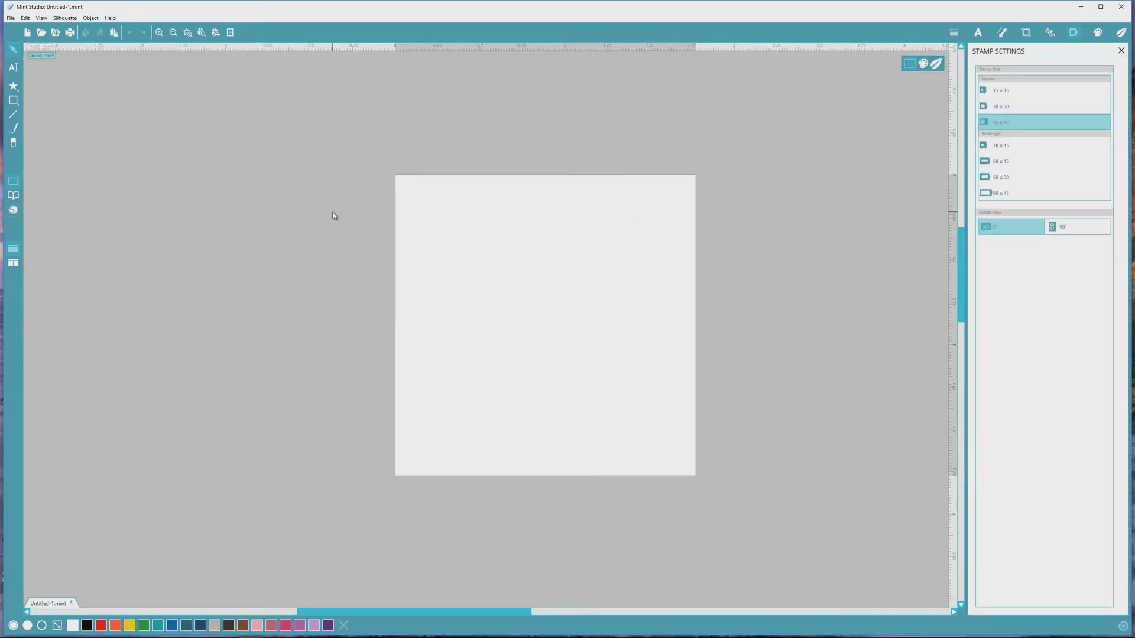
mouse_move(585, 215)
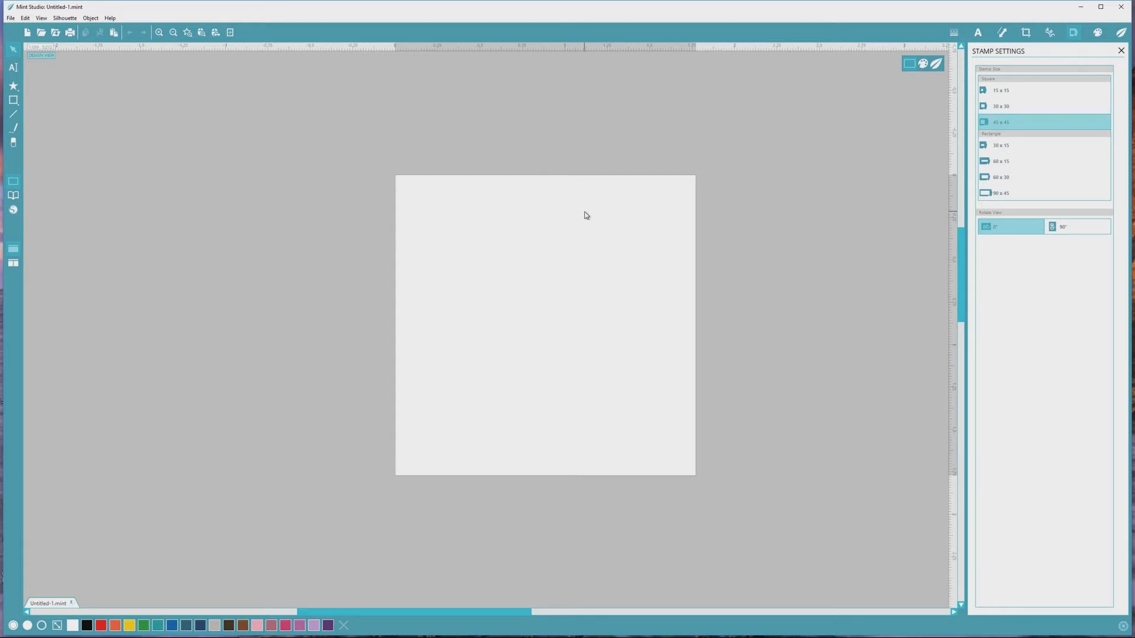
mouse_move(647, 297)
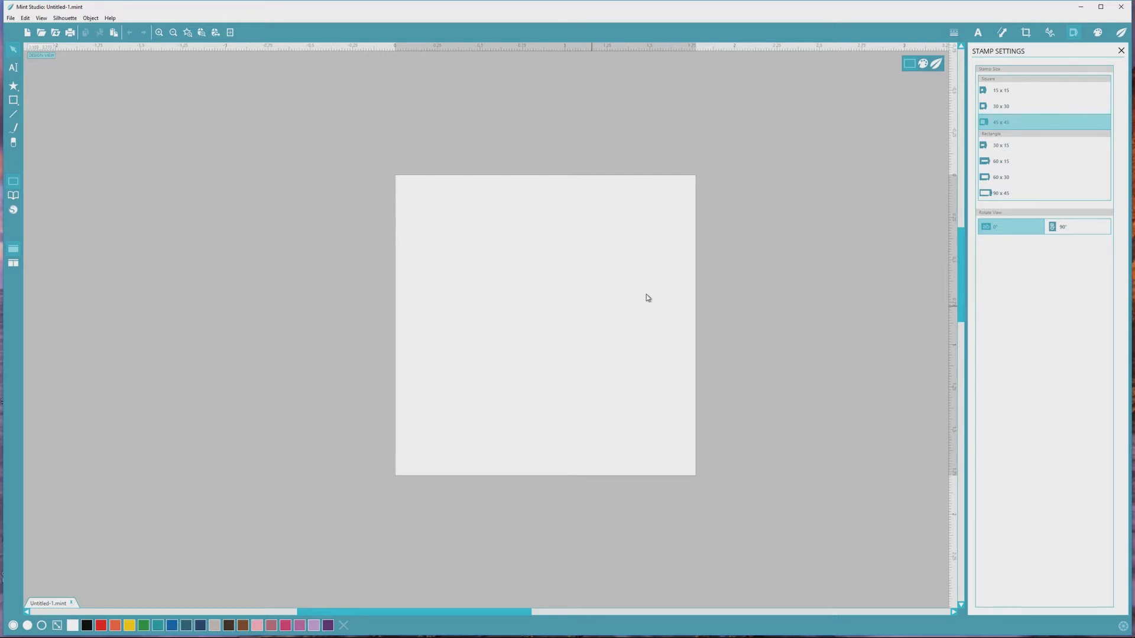
mouse_move(669, 199)
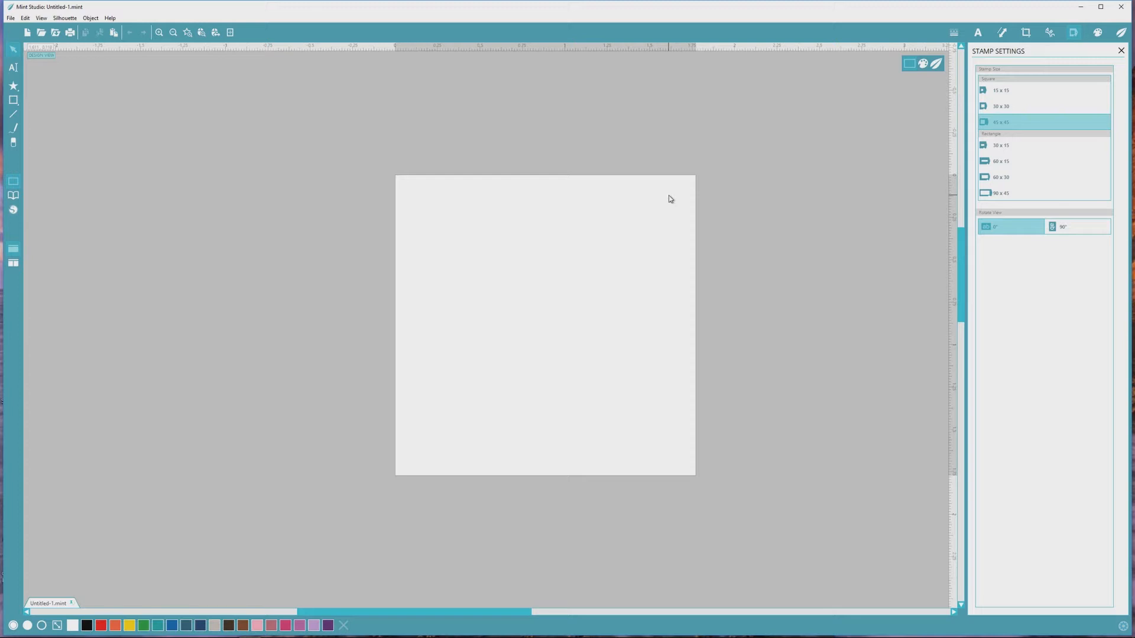
mouse_move(632, 274)
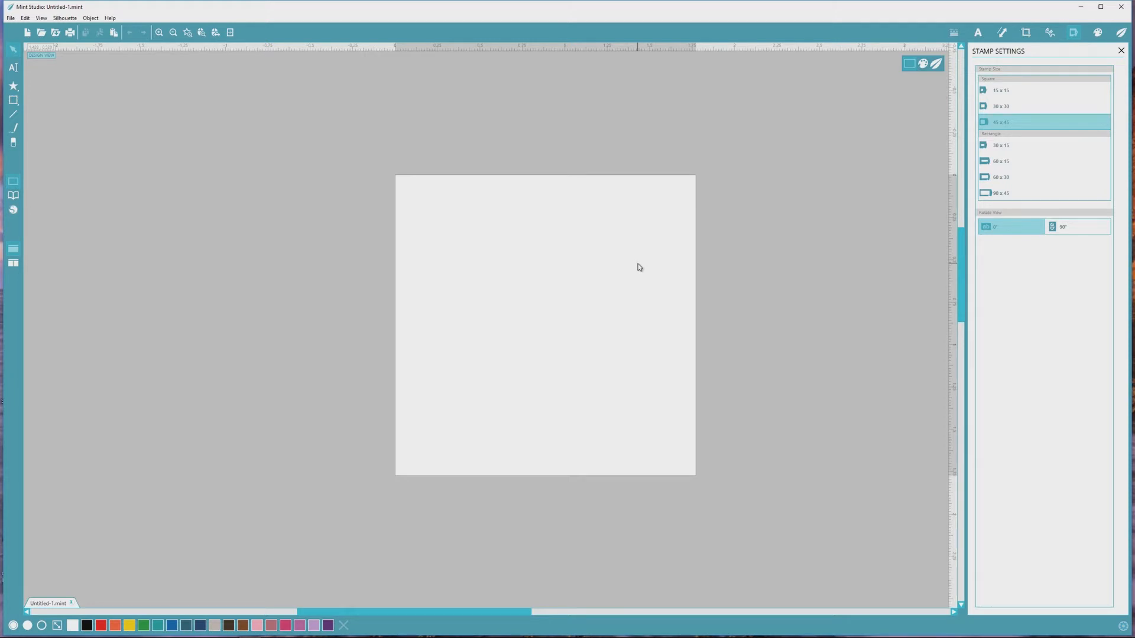
mouse_move(71, 144)
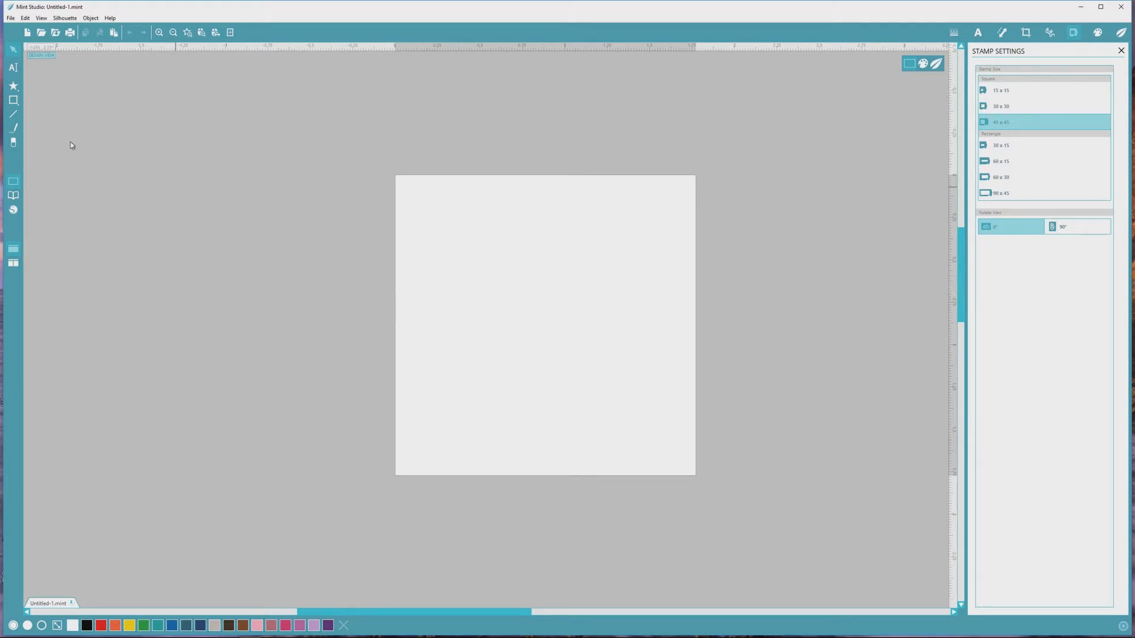
mouse_move(13, 68)
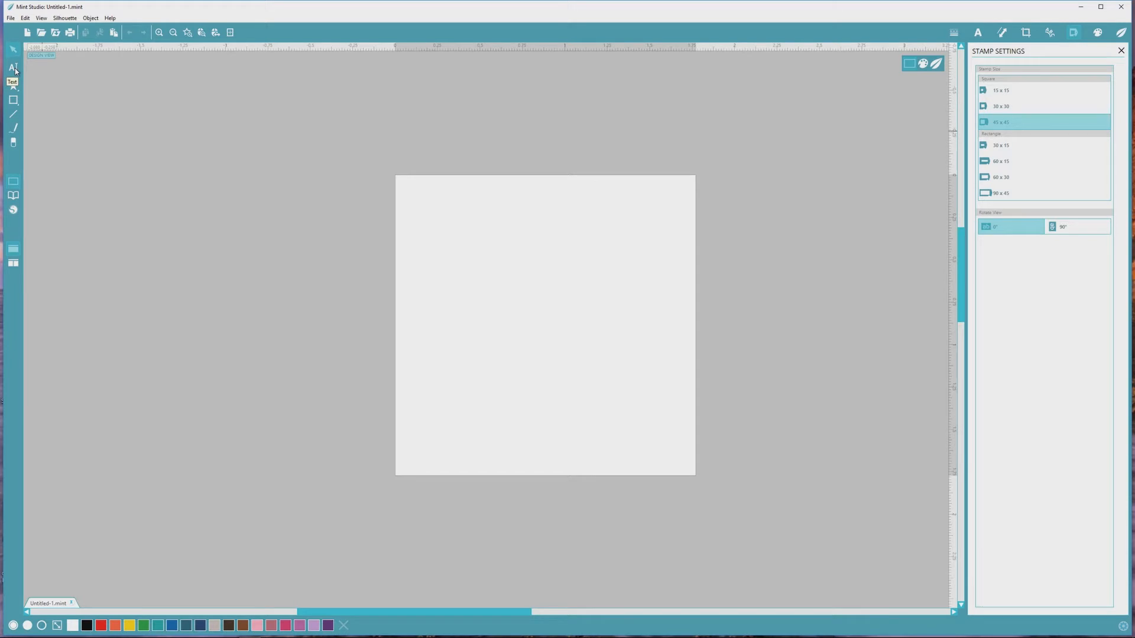
- With the Text tool active, choose the so fontsy script font in Text Style
left_click(13, 67)
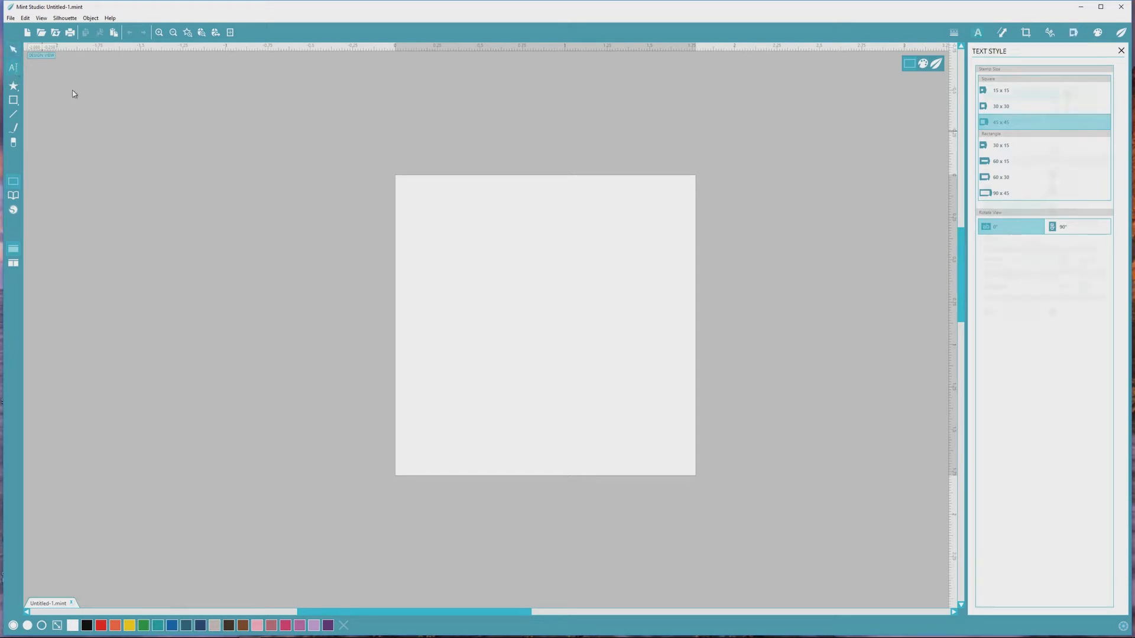
left_click(976, 32)
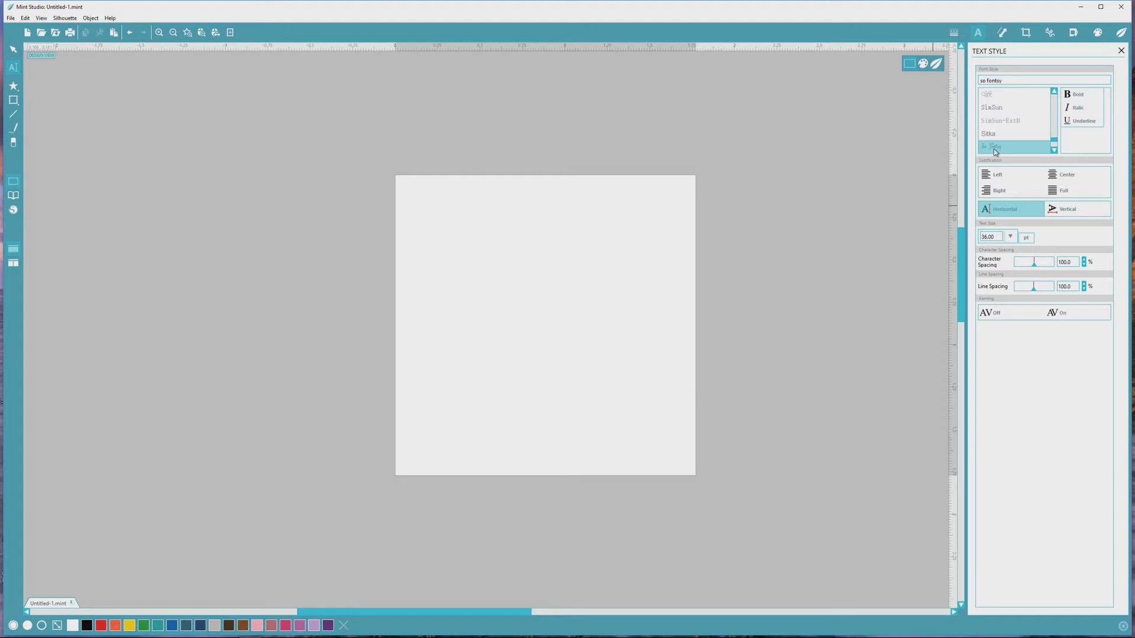
left_click(993, 147)
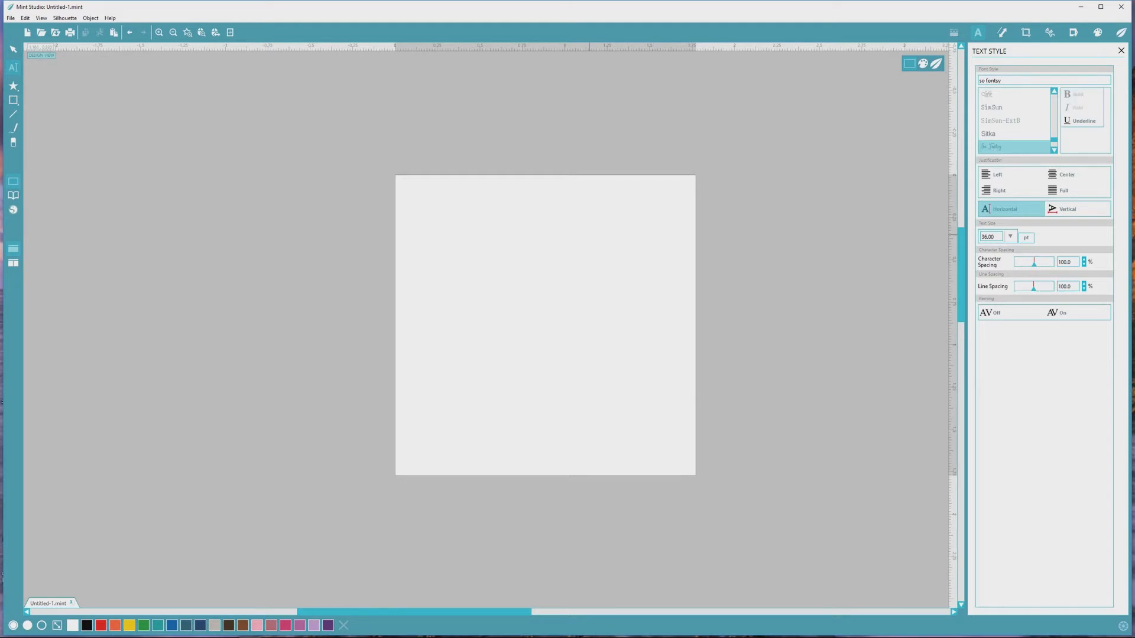
mouse_move(480, 257)
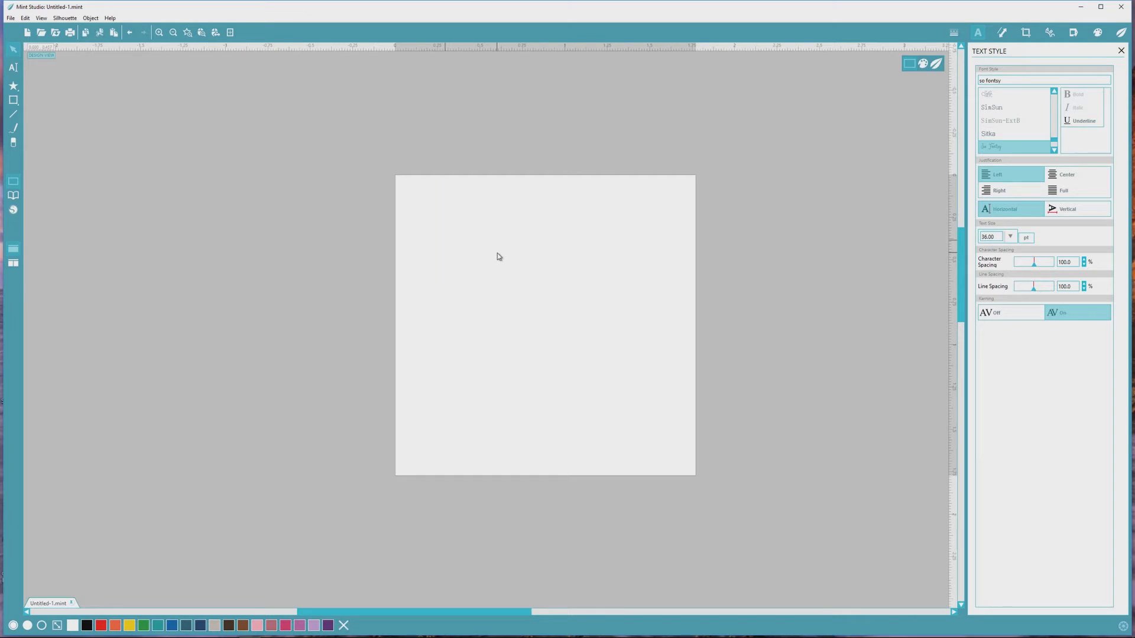
- Type 'Save', then preview sample glyphs a–i and A–I, selecting the capital A
type("S")
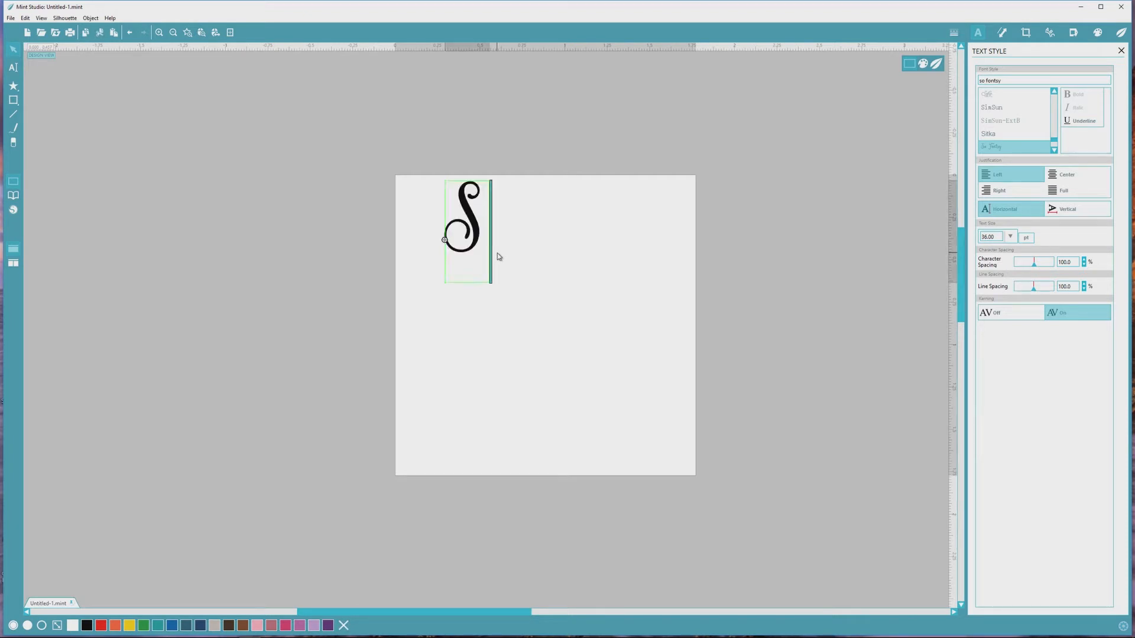
type("ave")
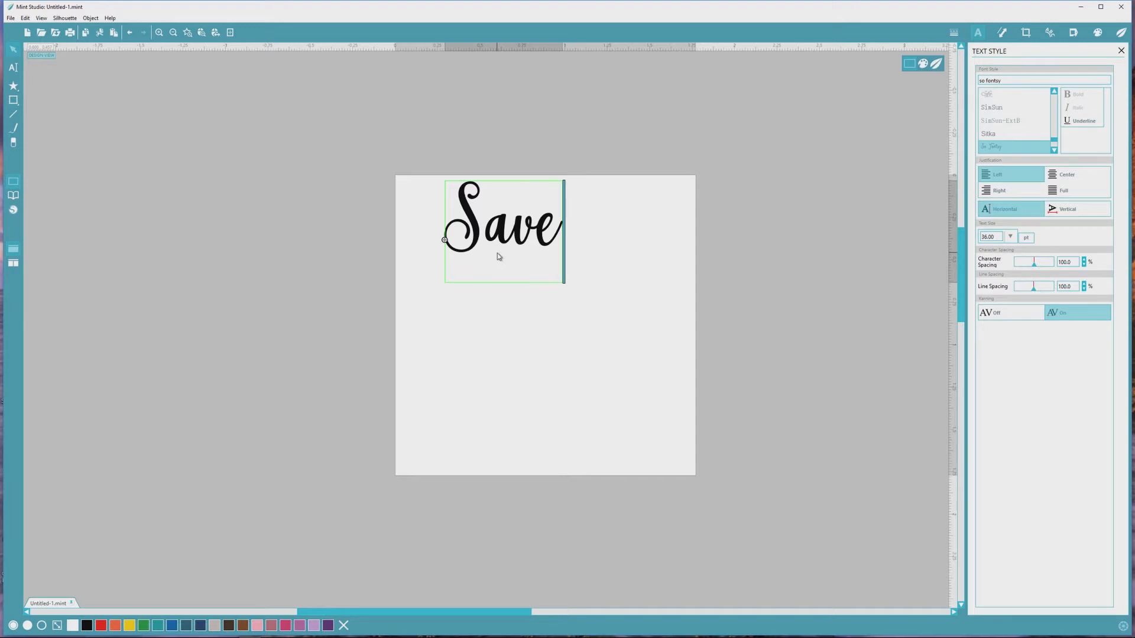
type("abcdefgh")
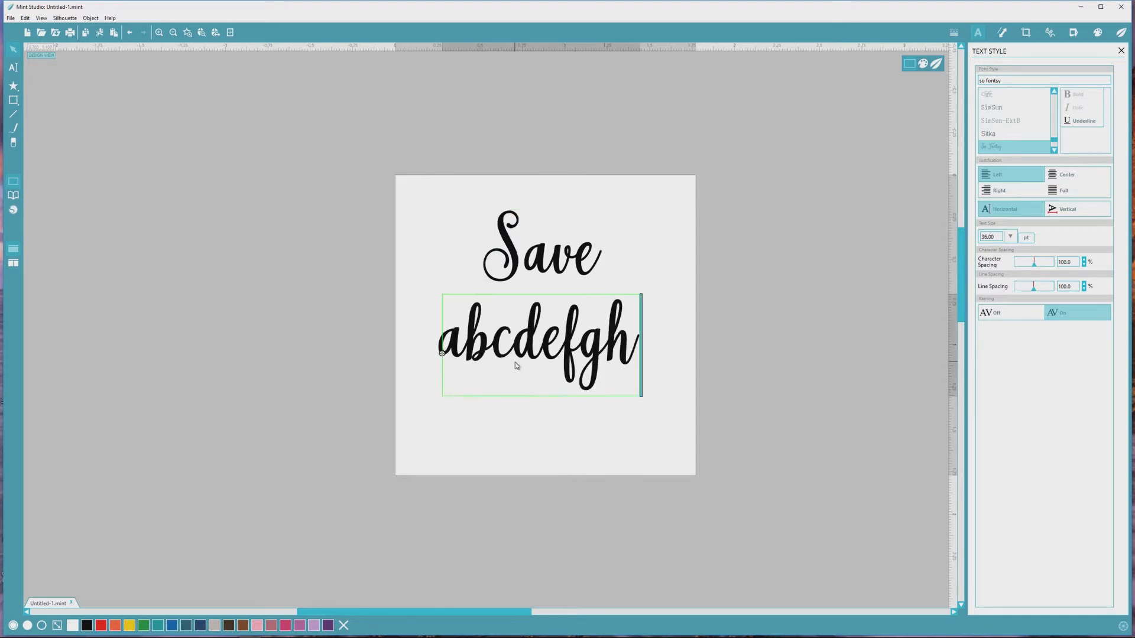
type("iABCDEFGHI")
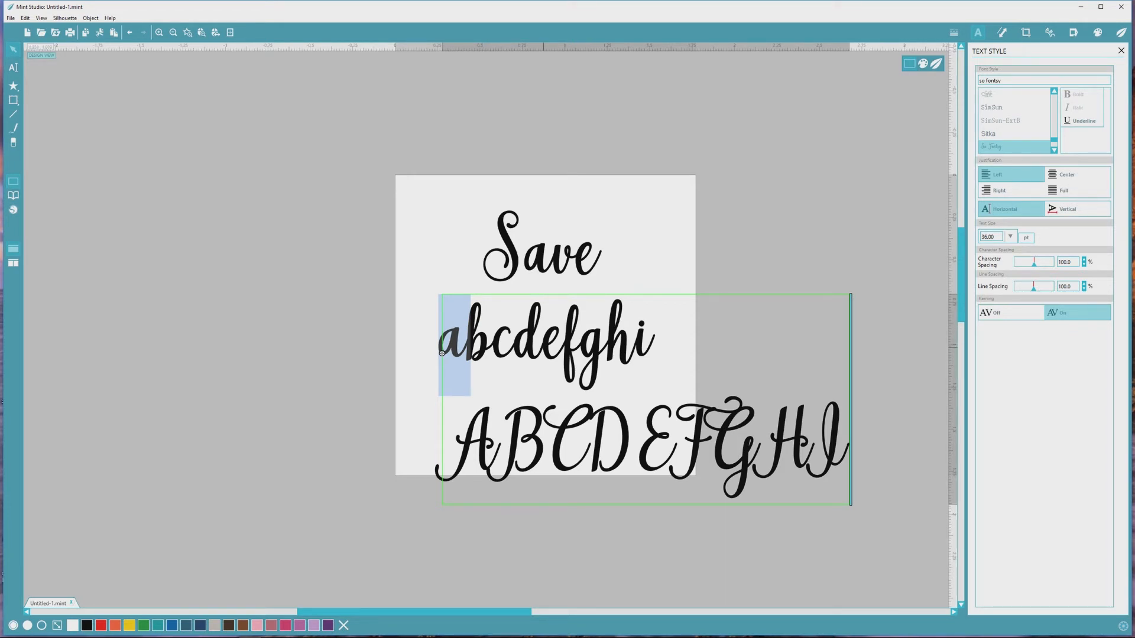
left_click(452, 452)
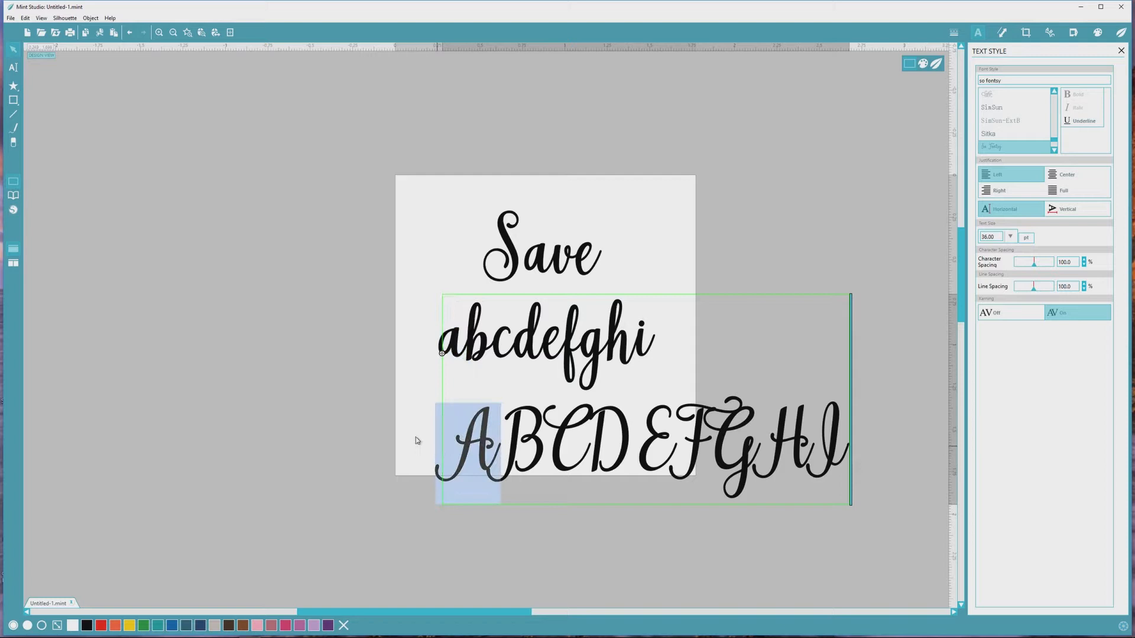
mouse_move(416, 374)
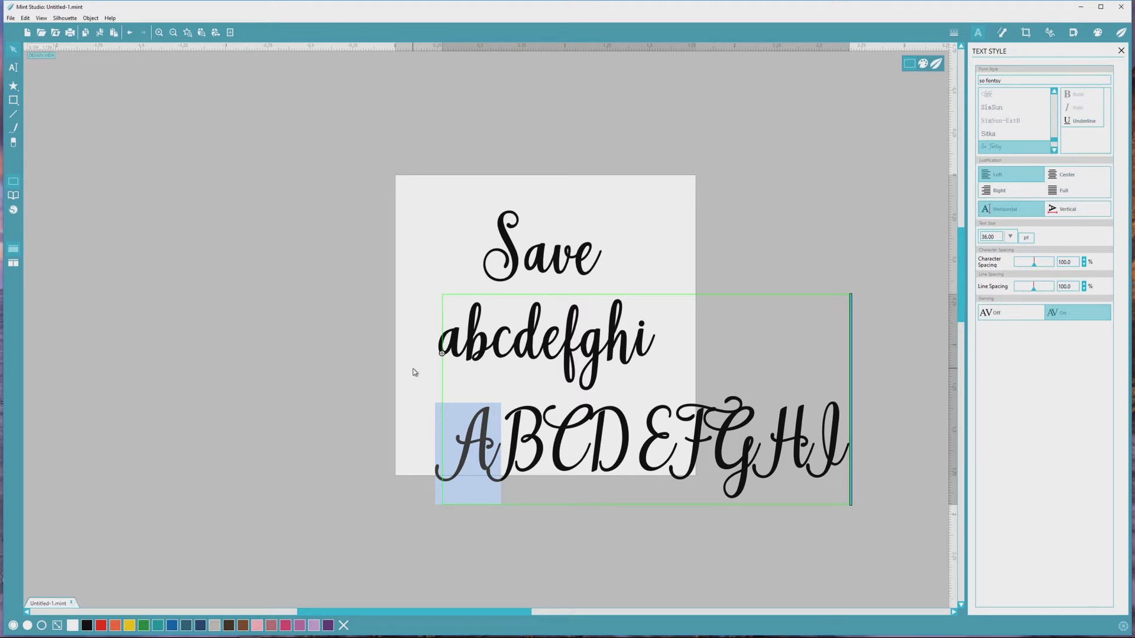
mouse_move(407, 372)
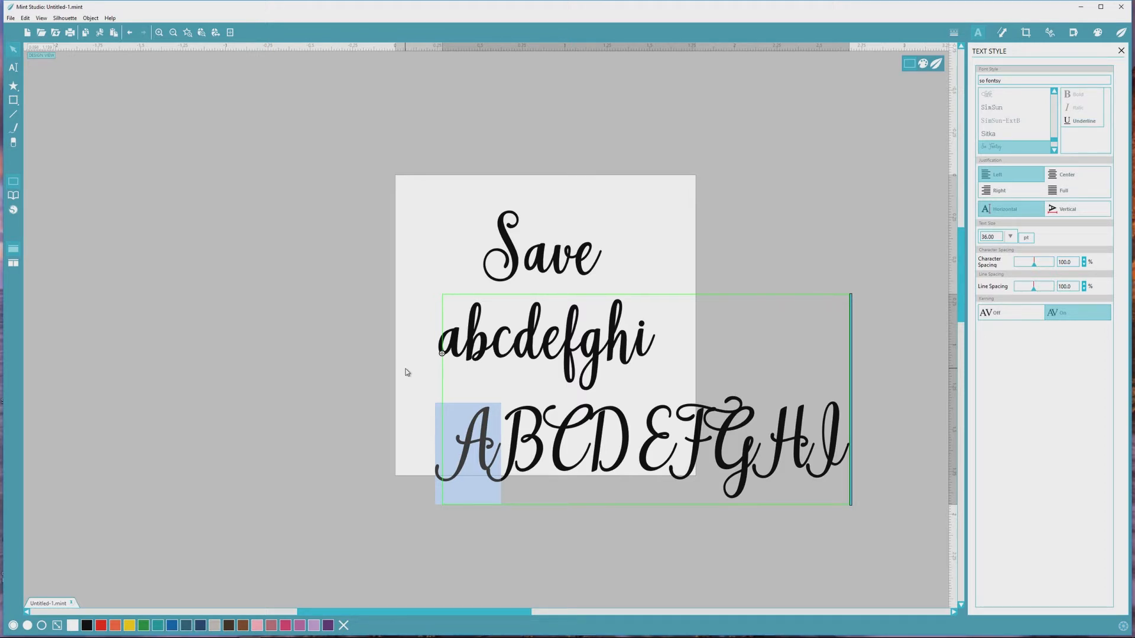
mouse_move(416, 369)
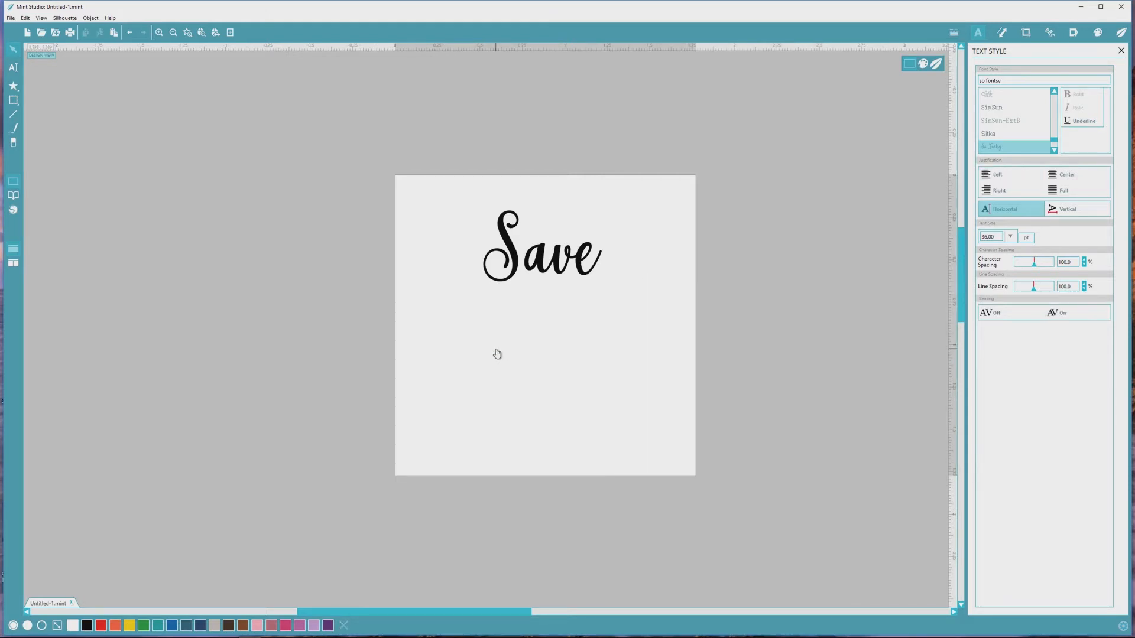
mouse_move(518, 298)
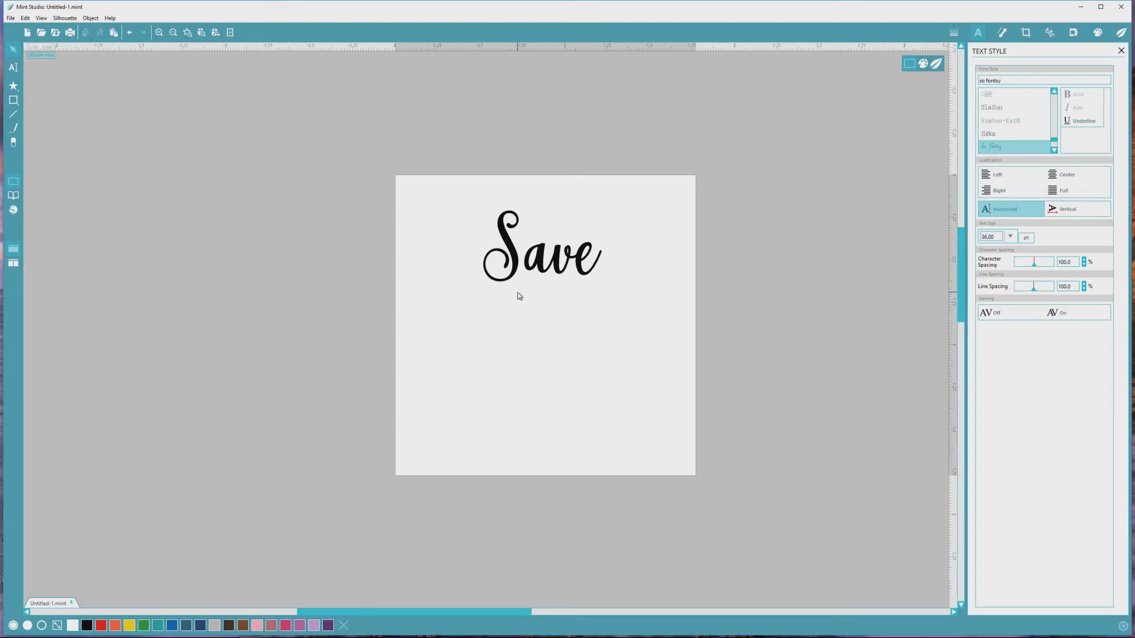
mouse_move(426, 391)
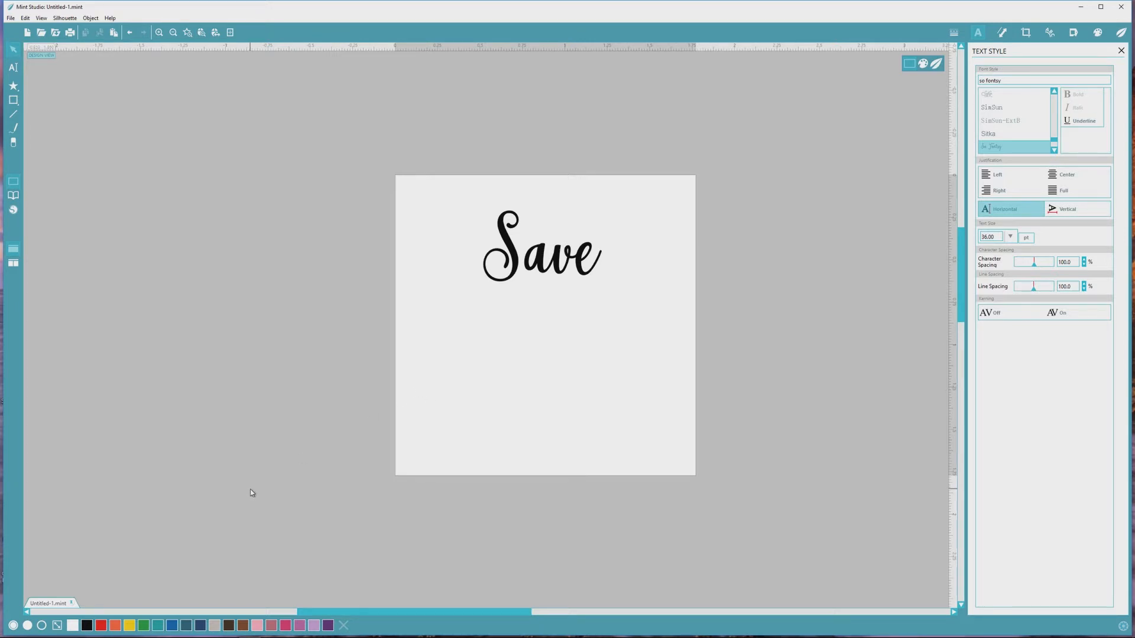
mouse_move(234, 514)
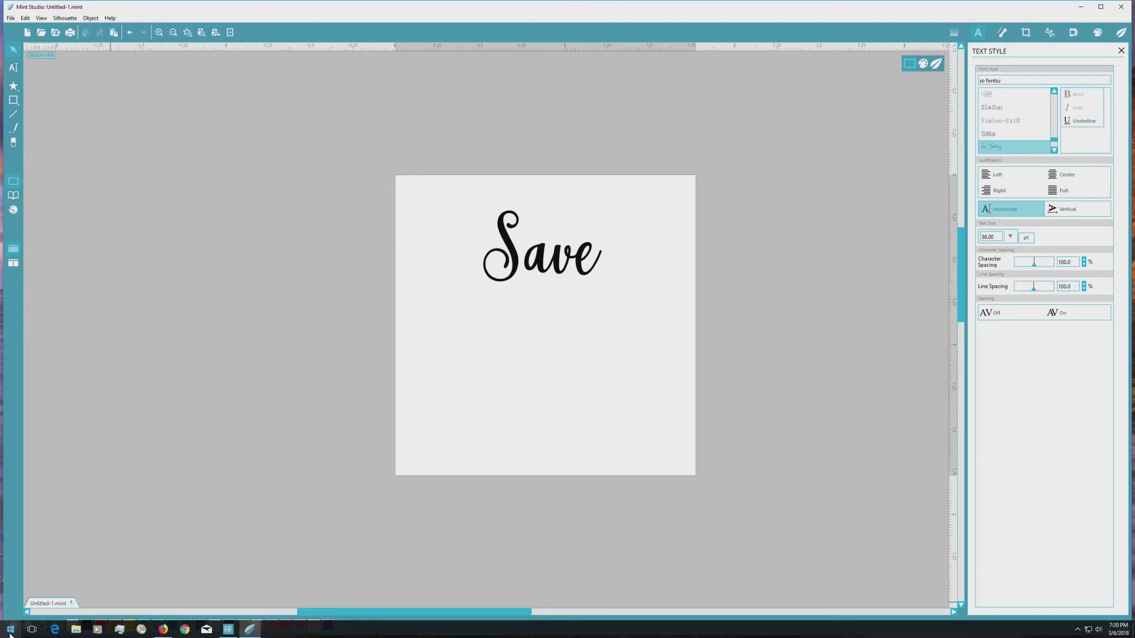
- Search the Start menu for 'charact' and launch Character Map
left_click(10, 628)
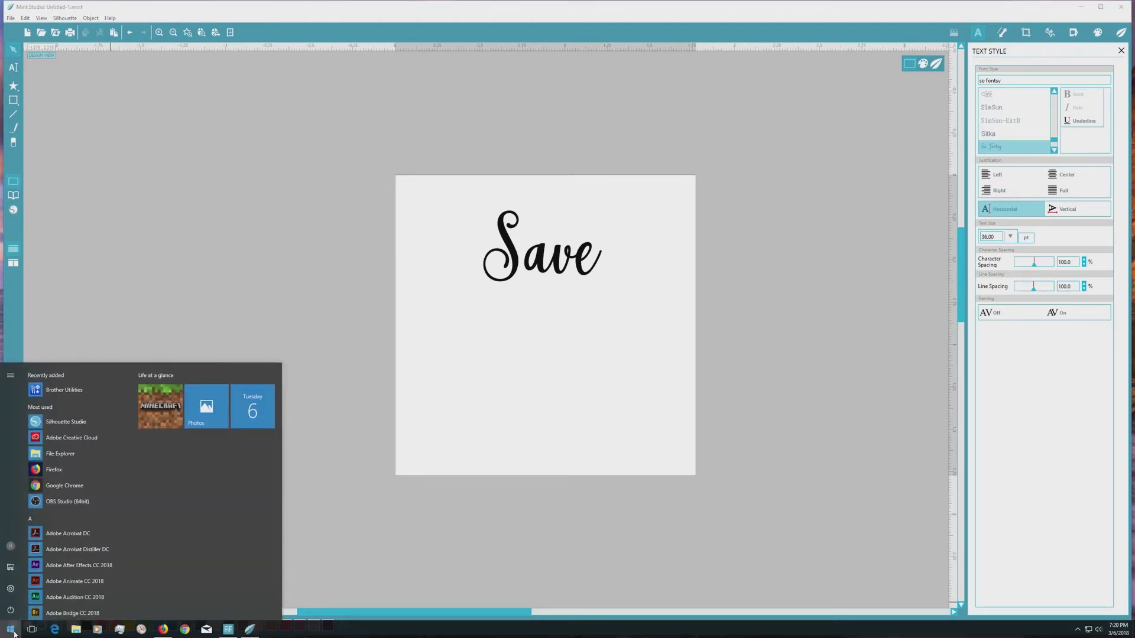
type("charac")
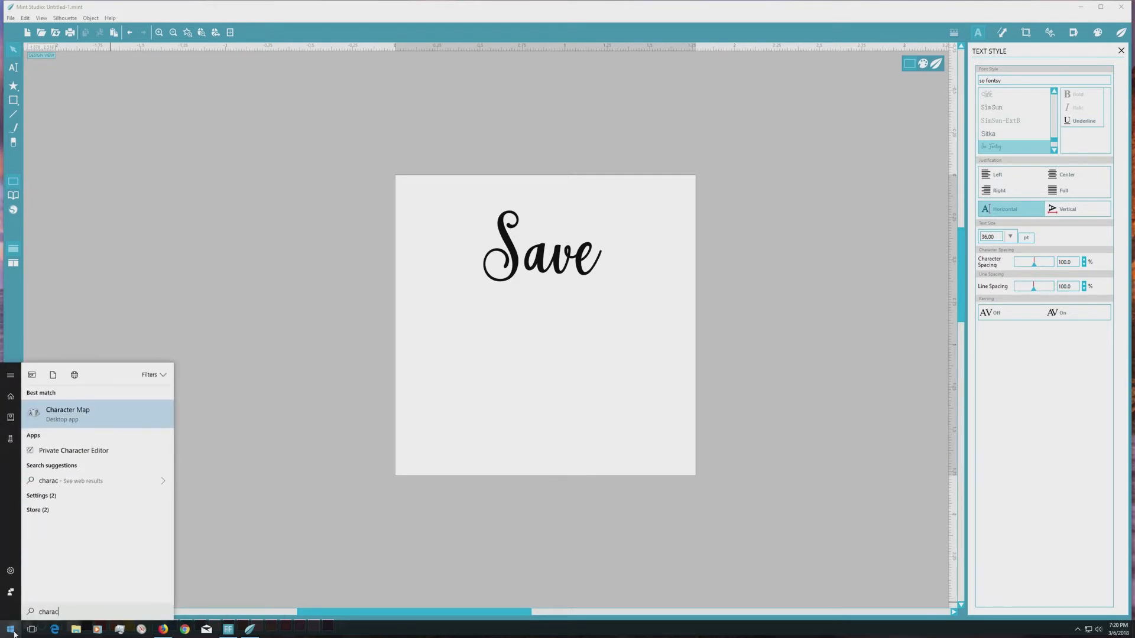
type("t")
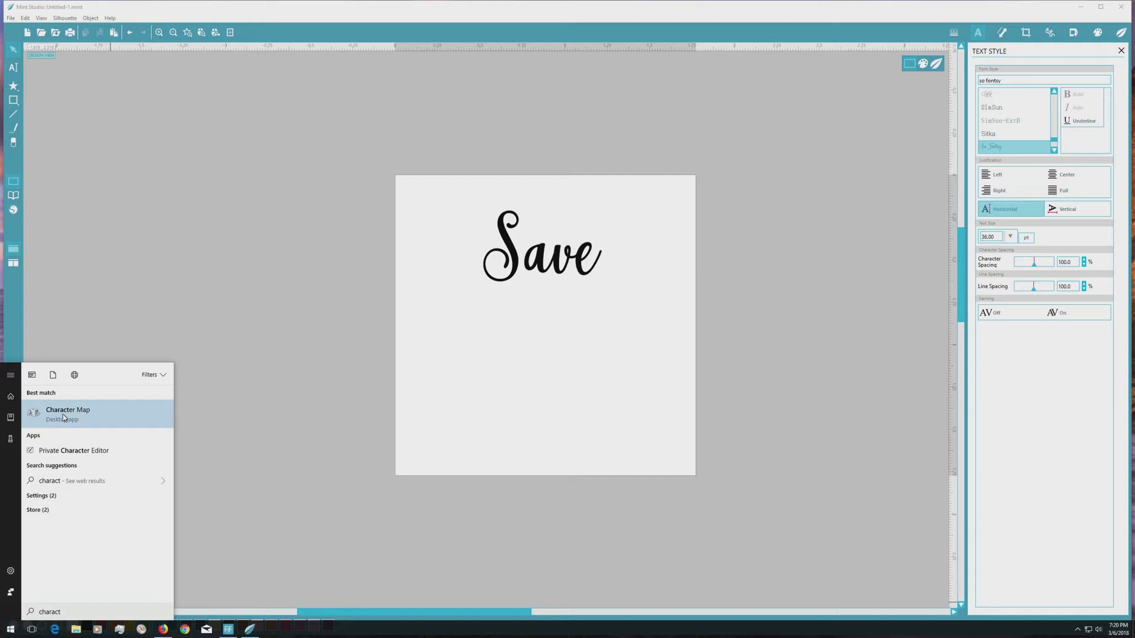
left_click(67, 409)
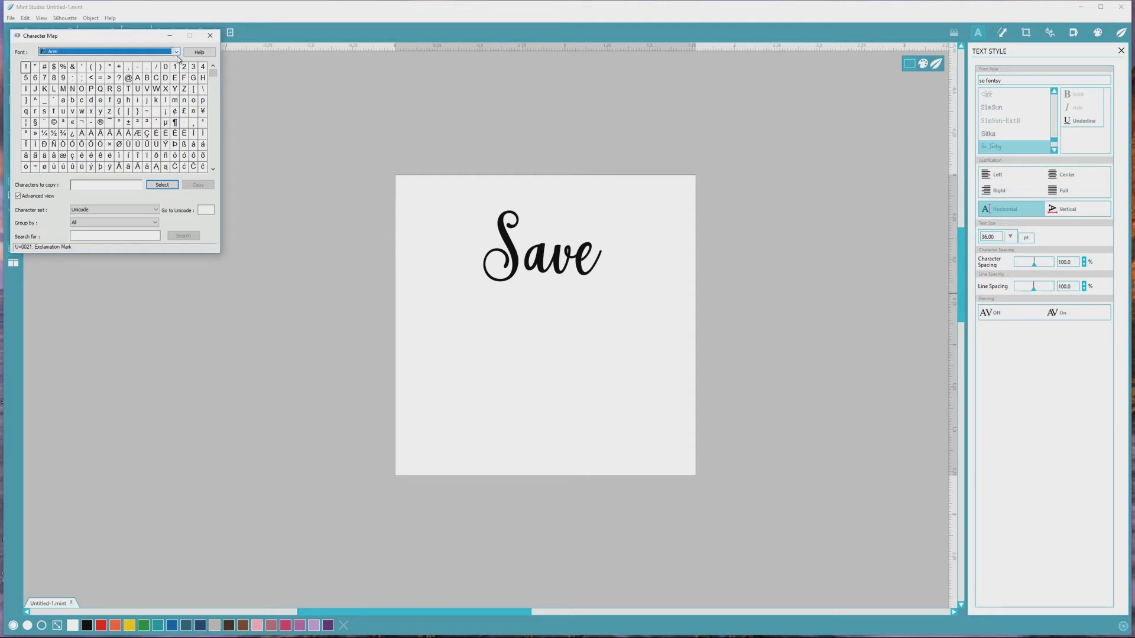
- Pick the So Fontbsy font from the font list and turn off Advanced view
left_click(175, 52)
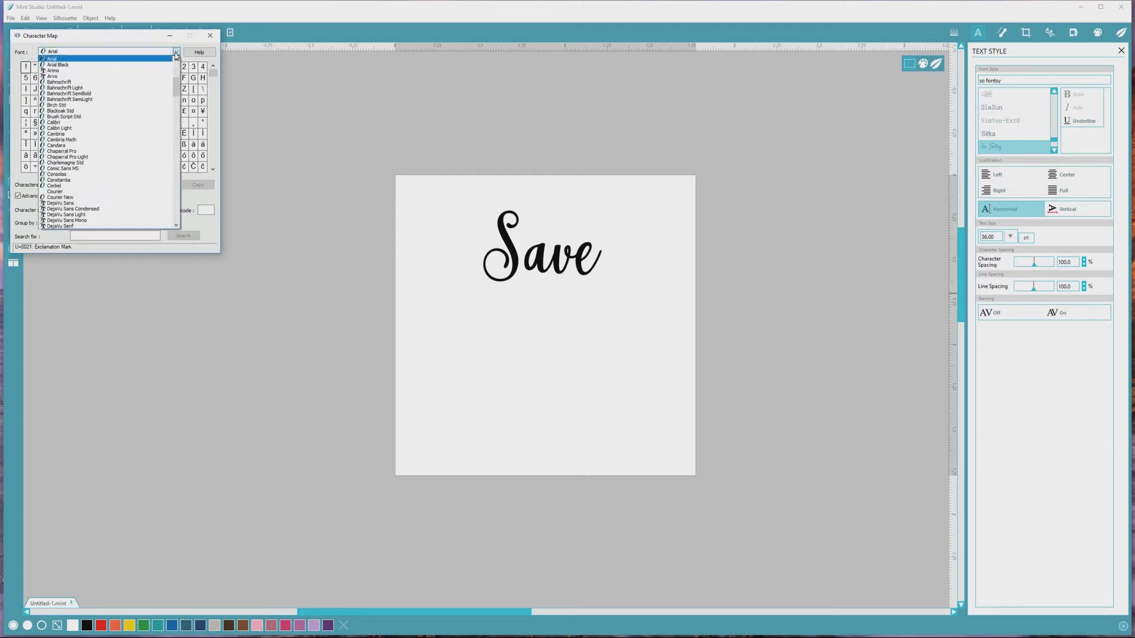
scroll("down", 3)
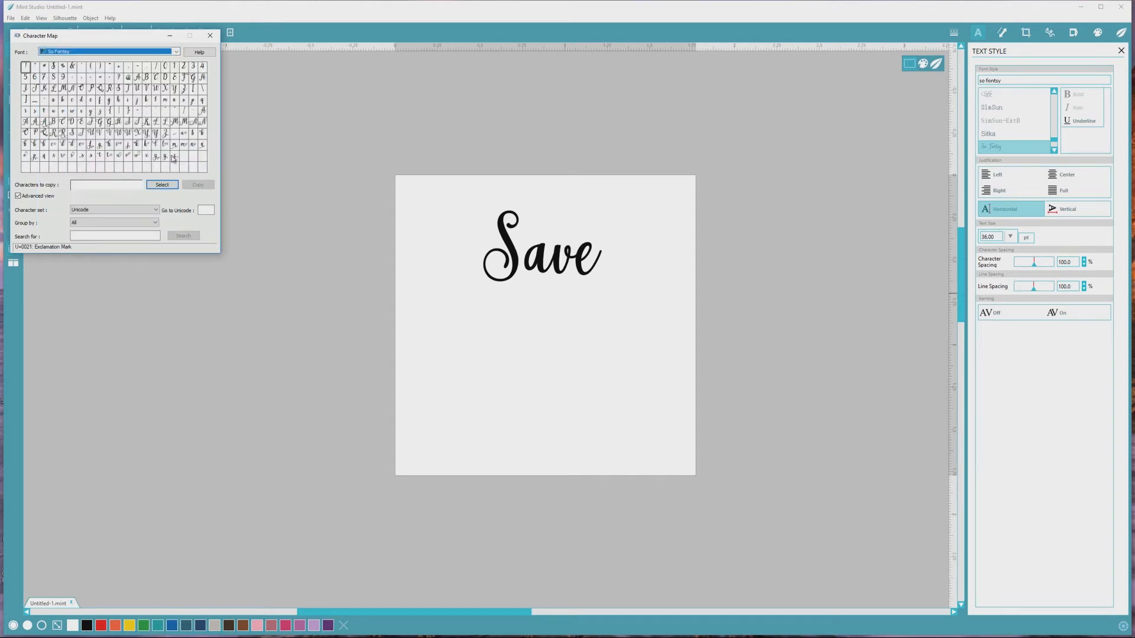
mouse_move(181, 162)
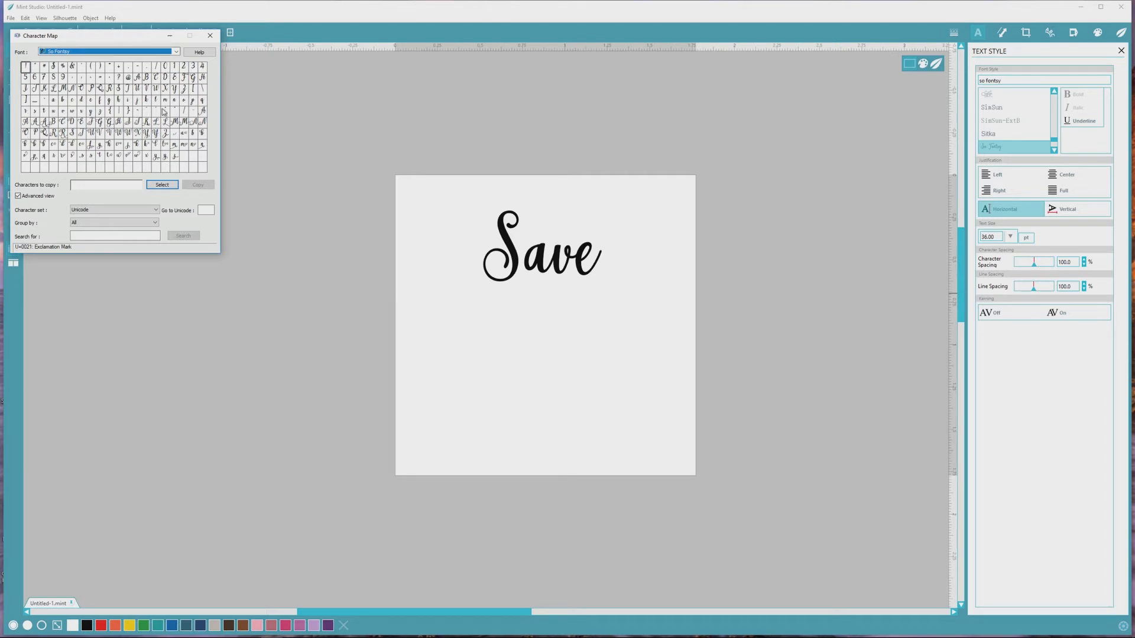
mouse_move(141, 113)
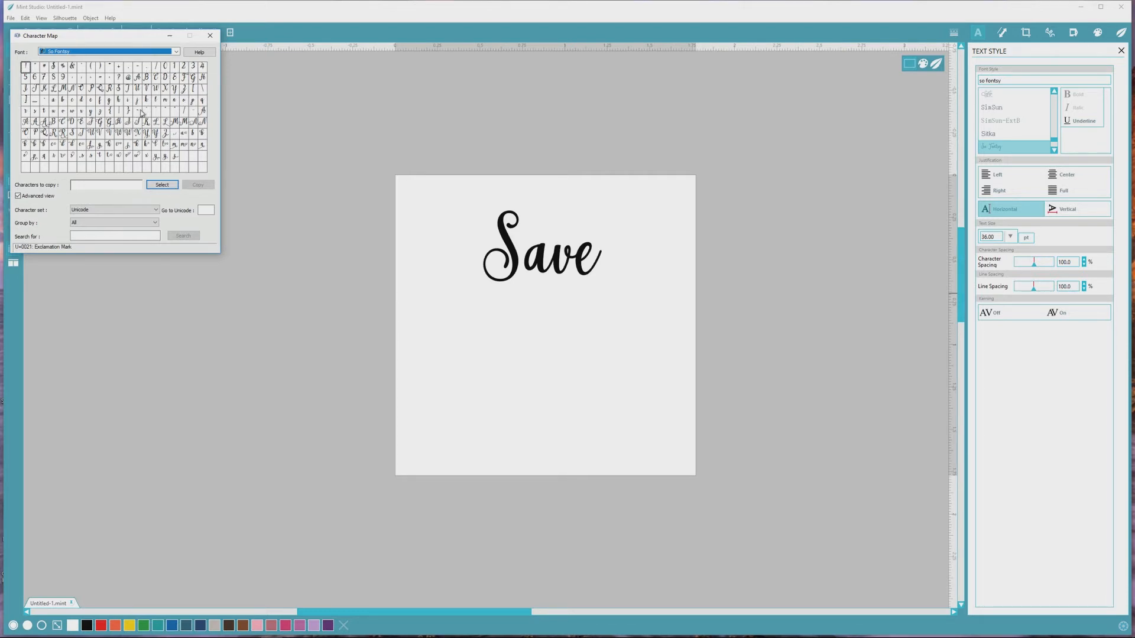
mouse_move(193, 150)
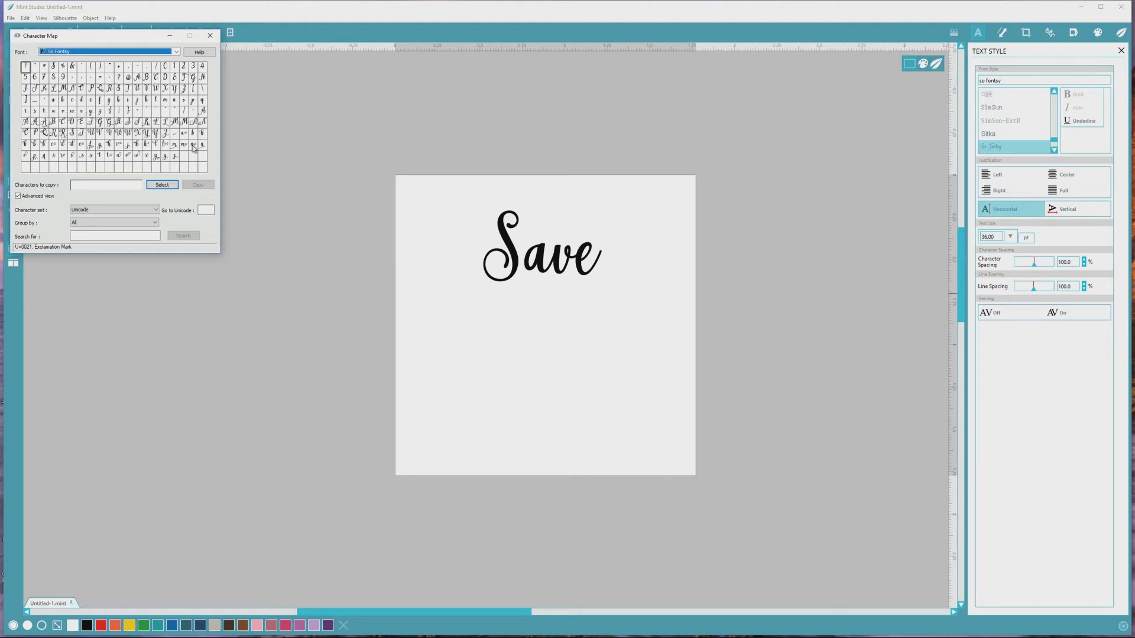
mouse_move(210, 170)
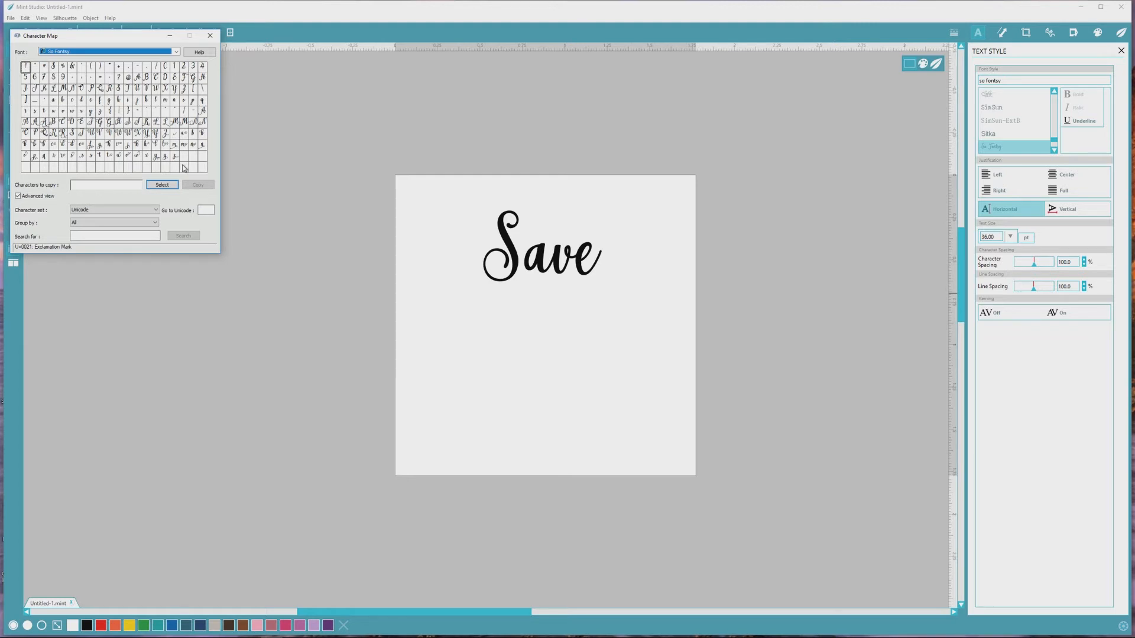
left_click(17, 196)
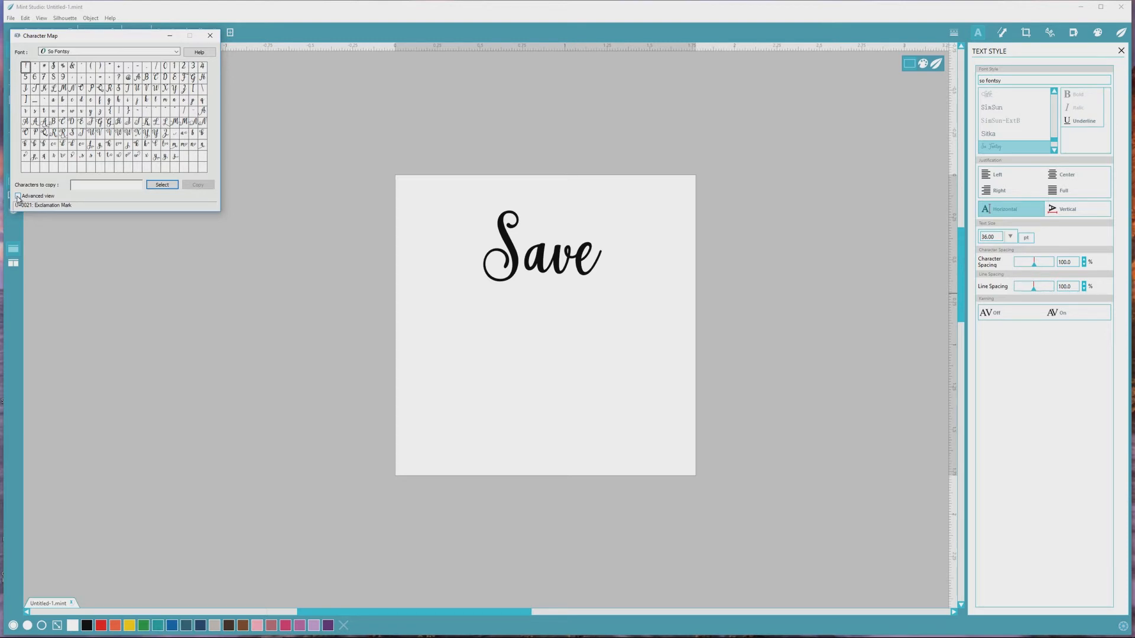
- Re-enable Advanced view, group by Unicode Subrange, and choose Private Use Characters
left_click(17, 196)
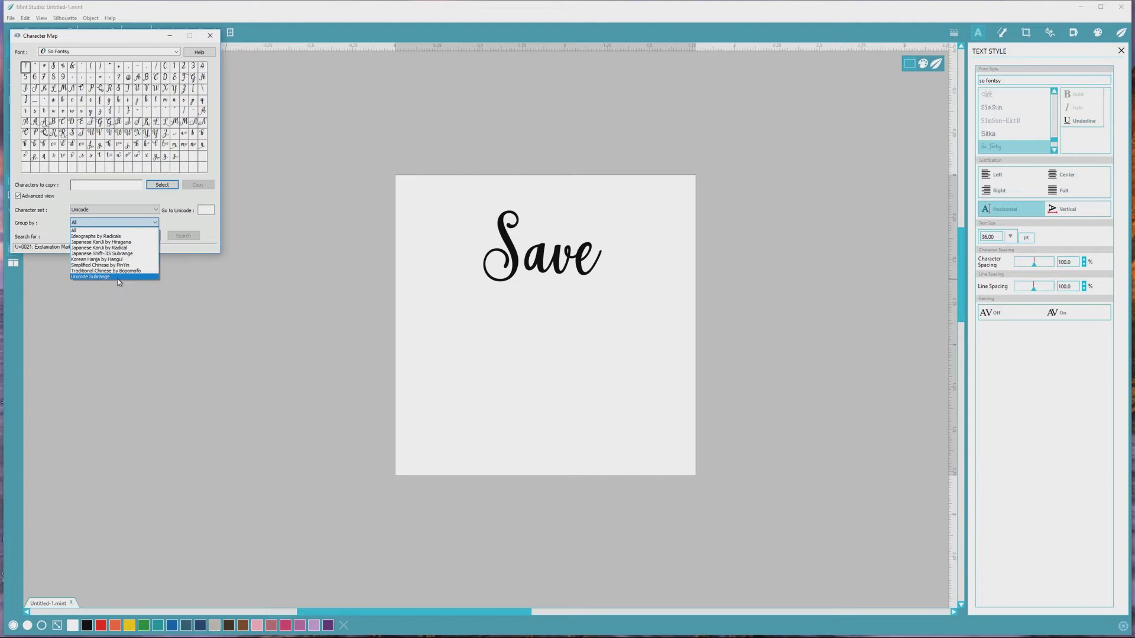
mouse_move(118, 282)
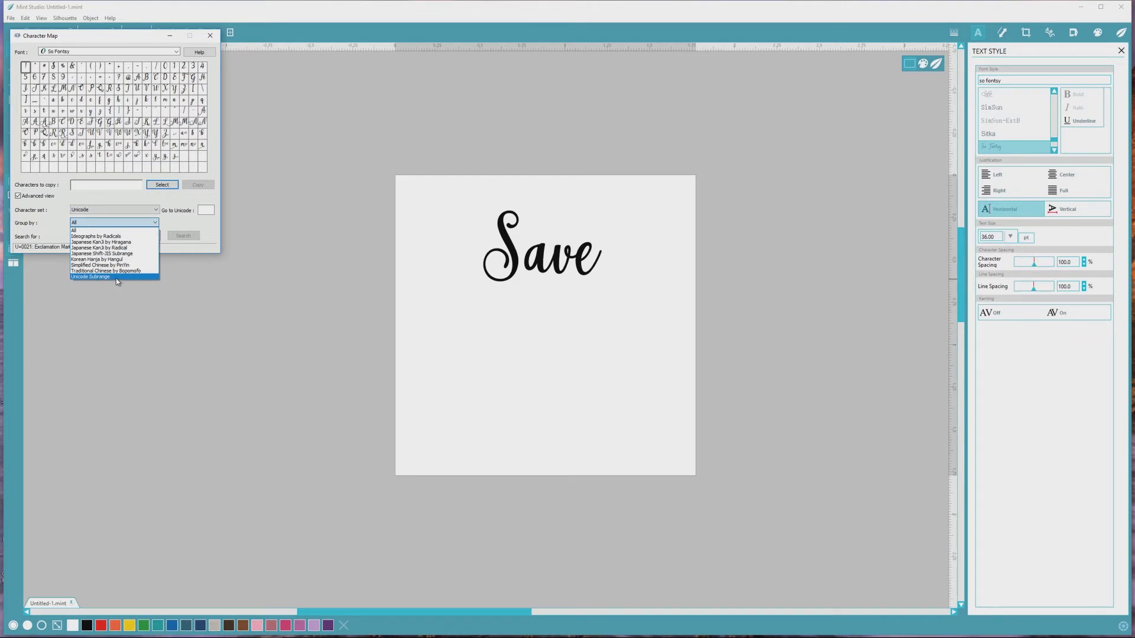
left_click(90, 277)
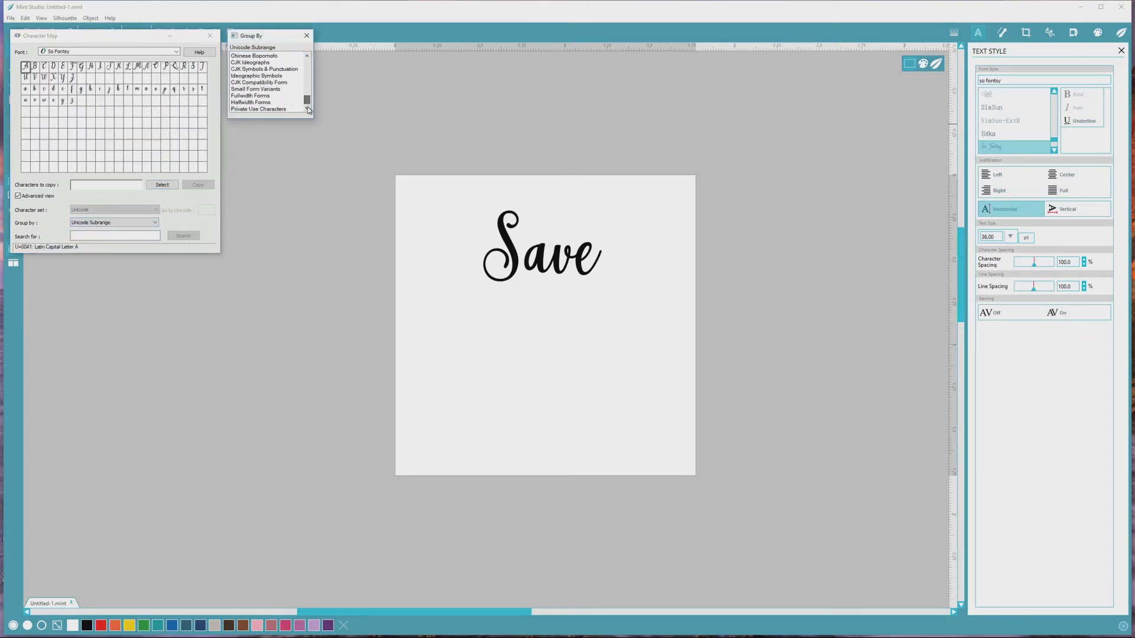
left_click(259, 109)
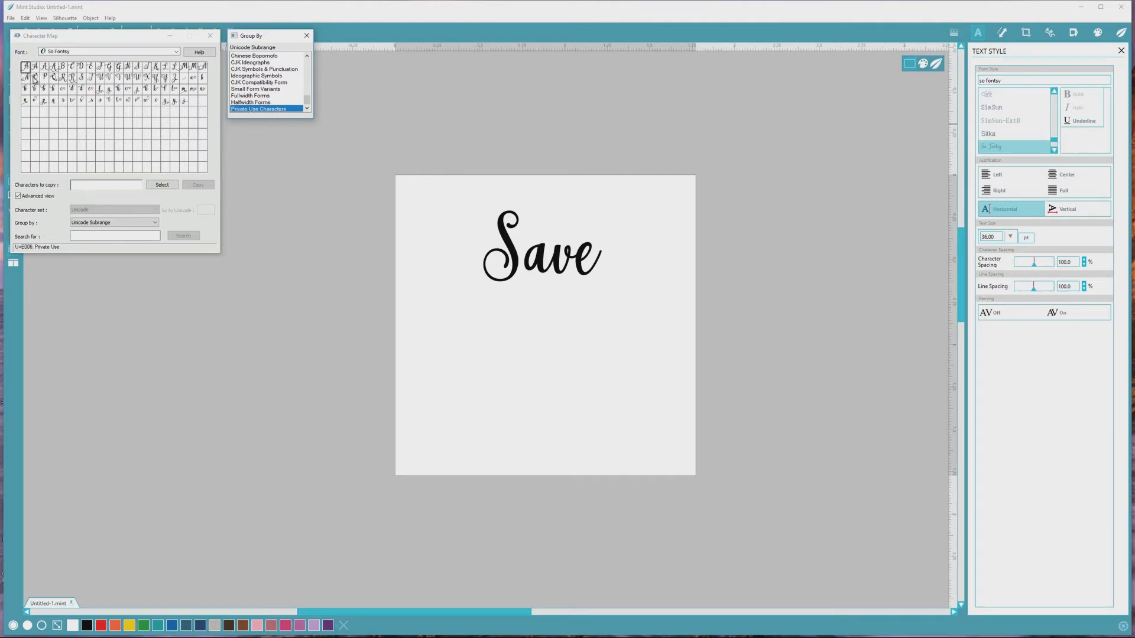
mouse_move(197, 110)
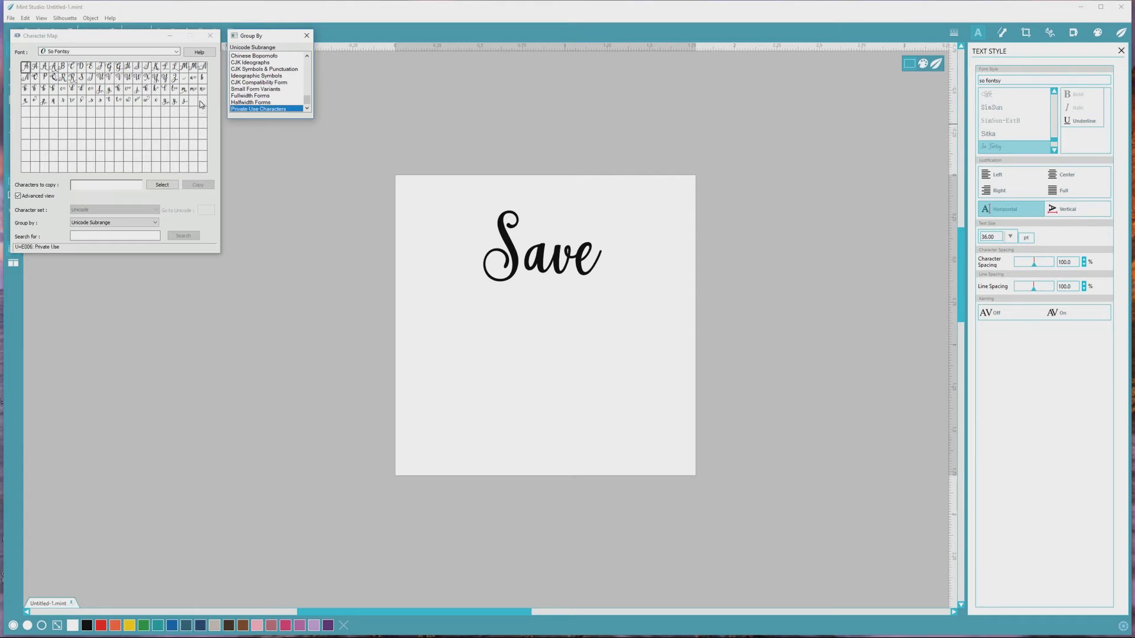
mouse_move(200, 103)
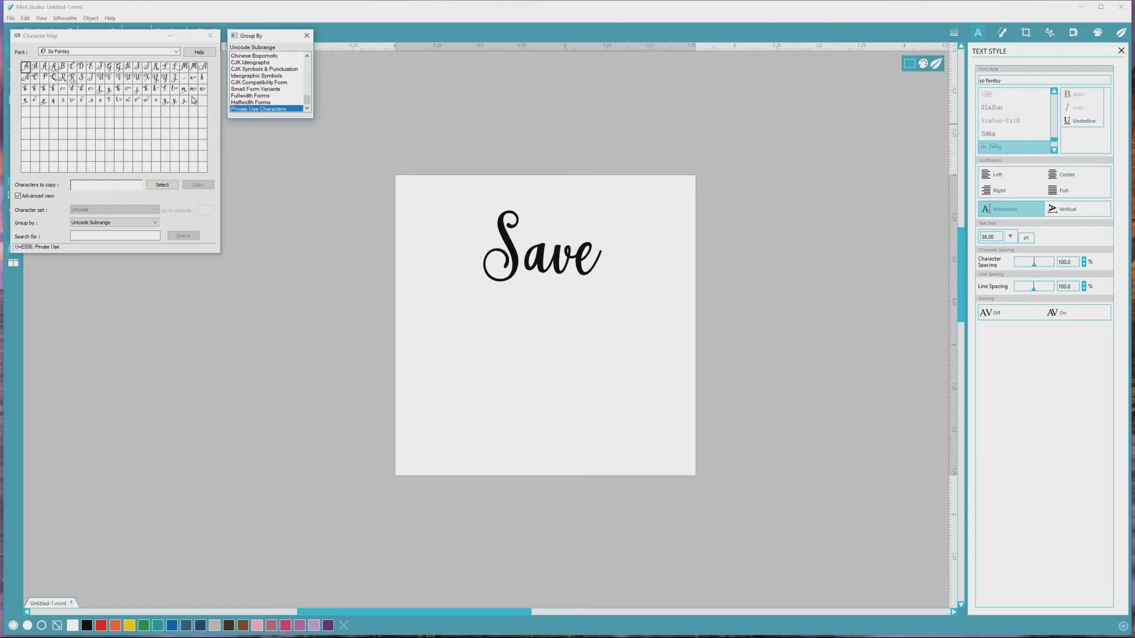
- Select the flourished capital S glyph into the copy field
left_click(80, 75)
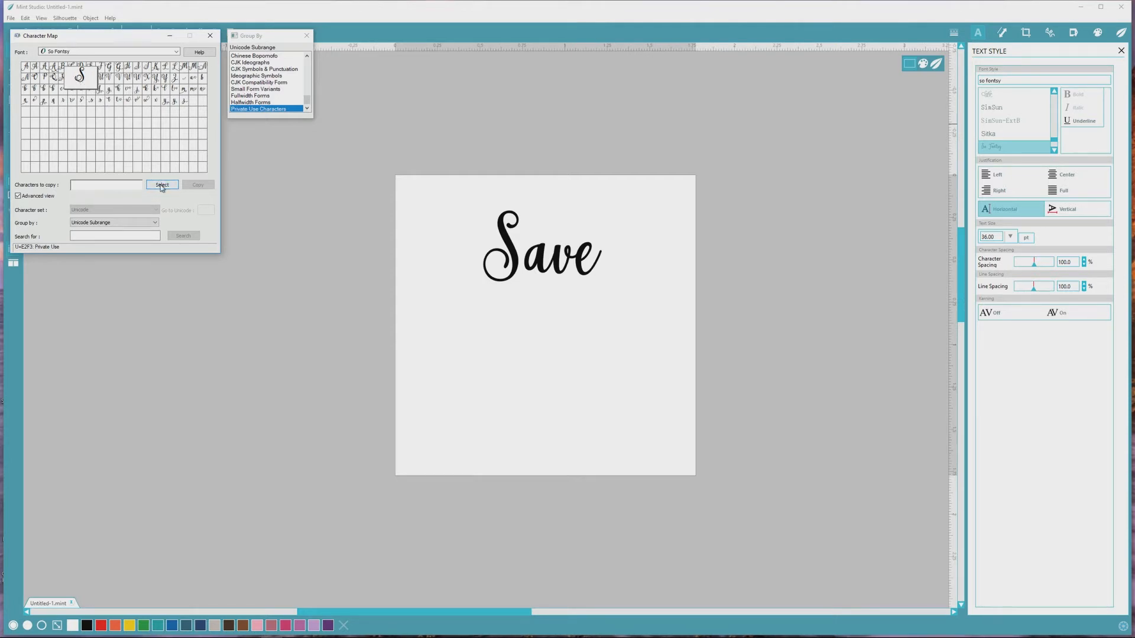
left_click(161, 185)
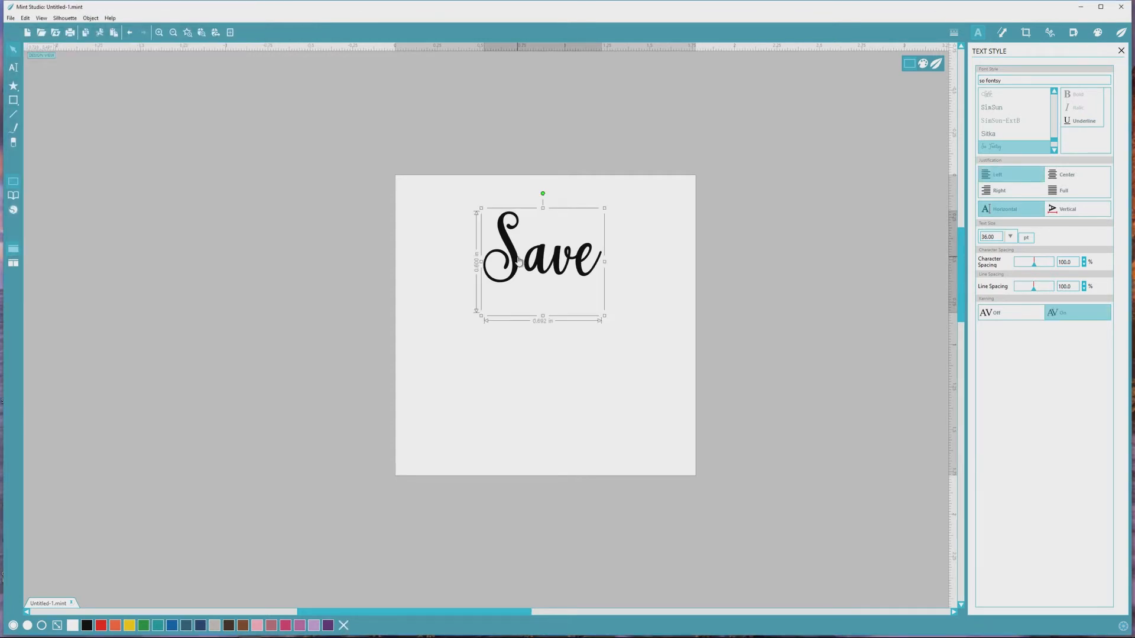
- Double-click the 'Save' text object to edit it
double_click(541, 261)
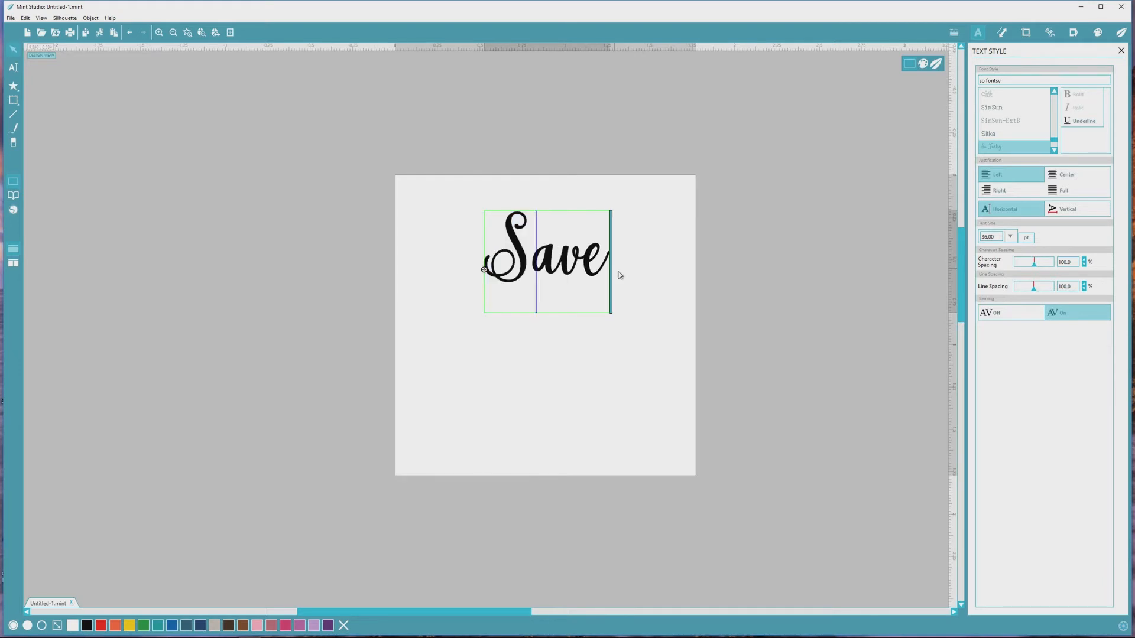
mouse_move(632, 274)
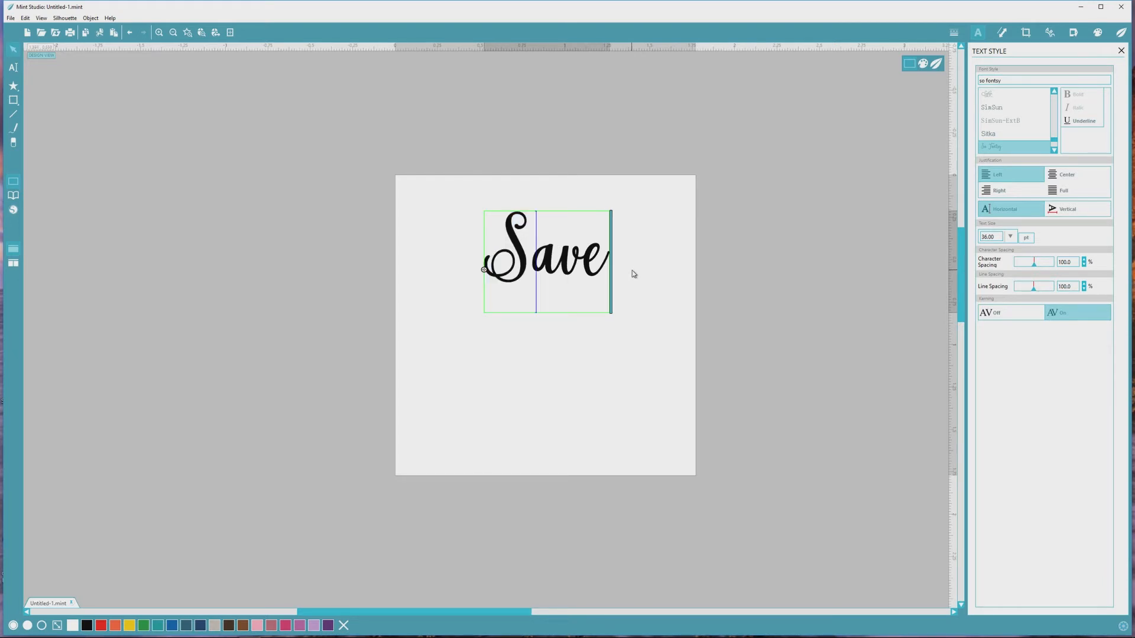
mouse_move(621, 253)
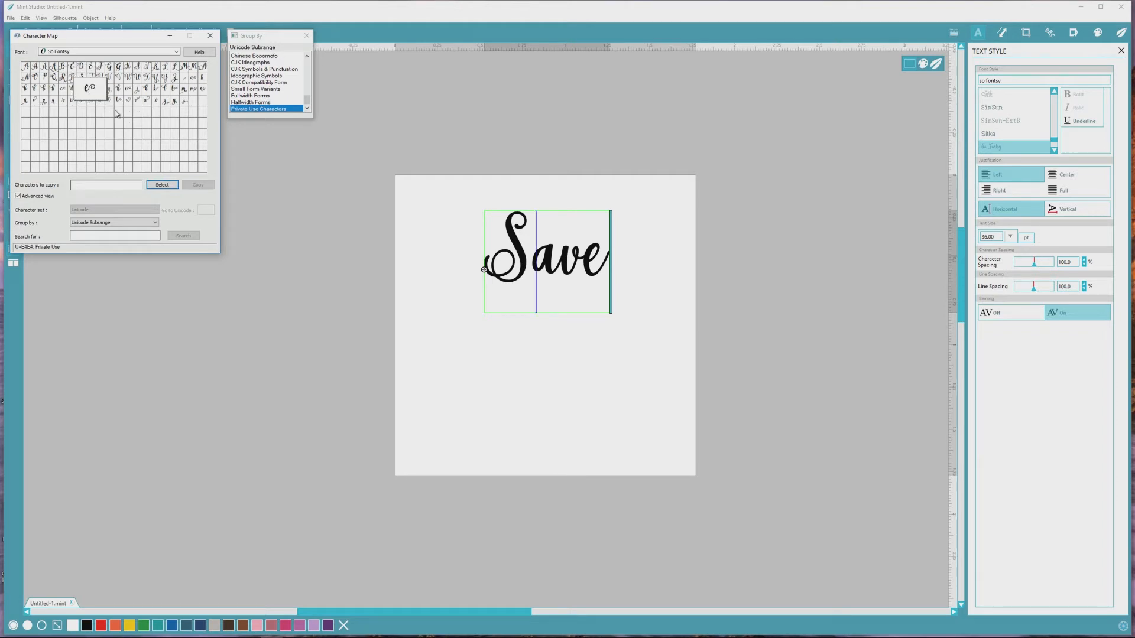
mouse_move(87, 97)
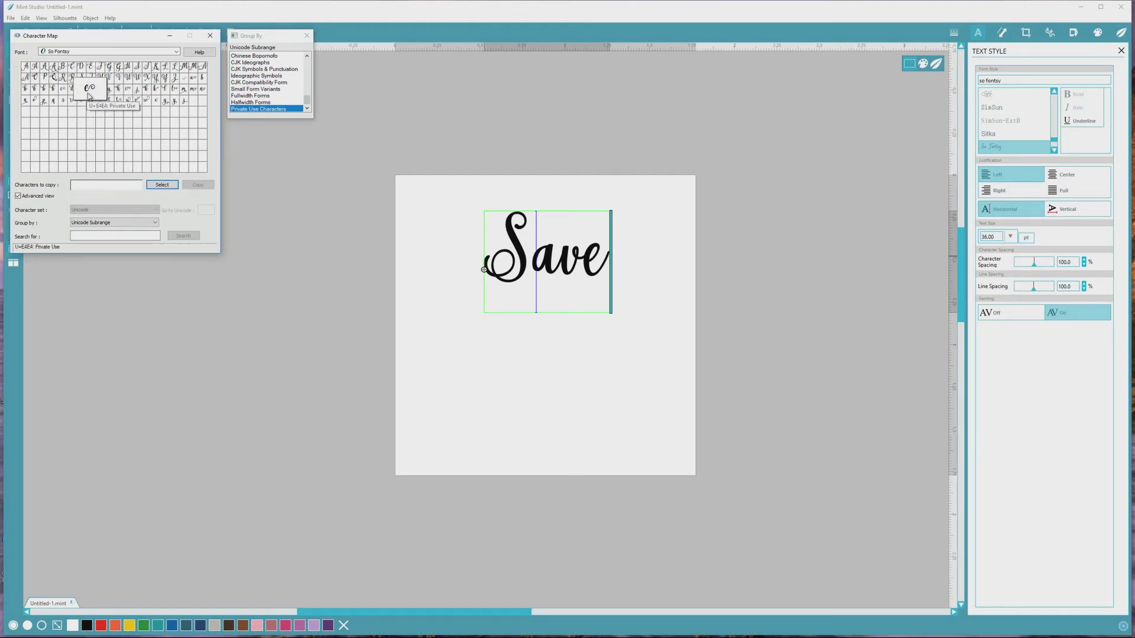
- Pick the swash-tailed e glyph and copy it to the clipboard
left_click(162, 184)
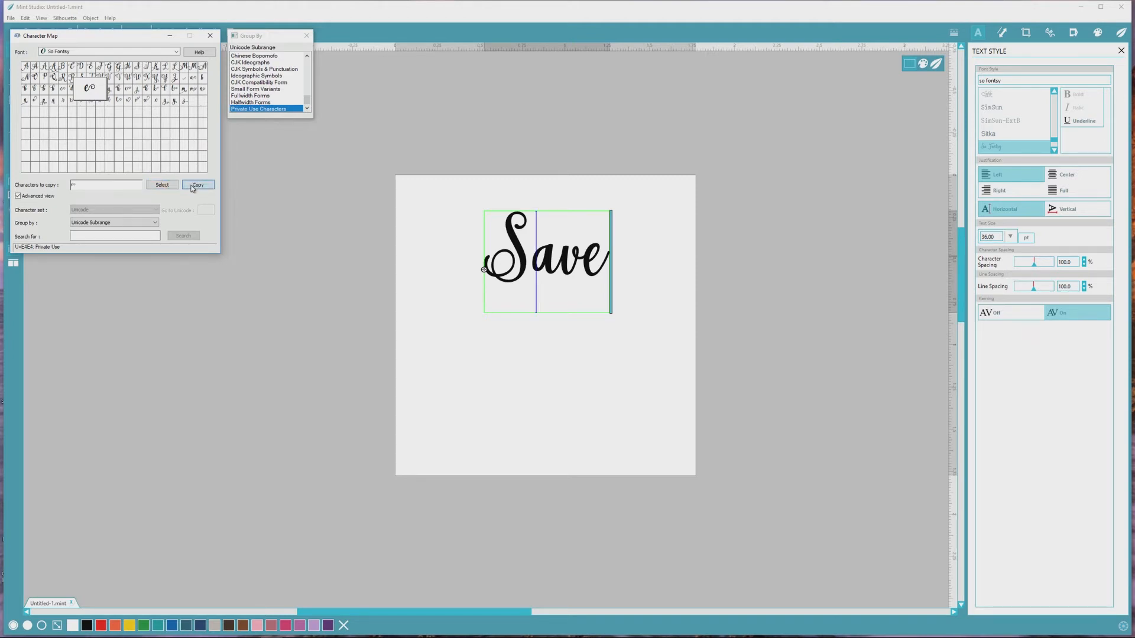
left_click(210, 36)
type("the")
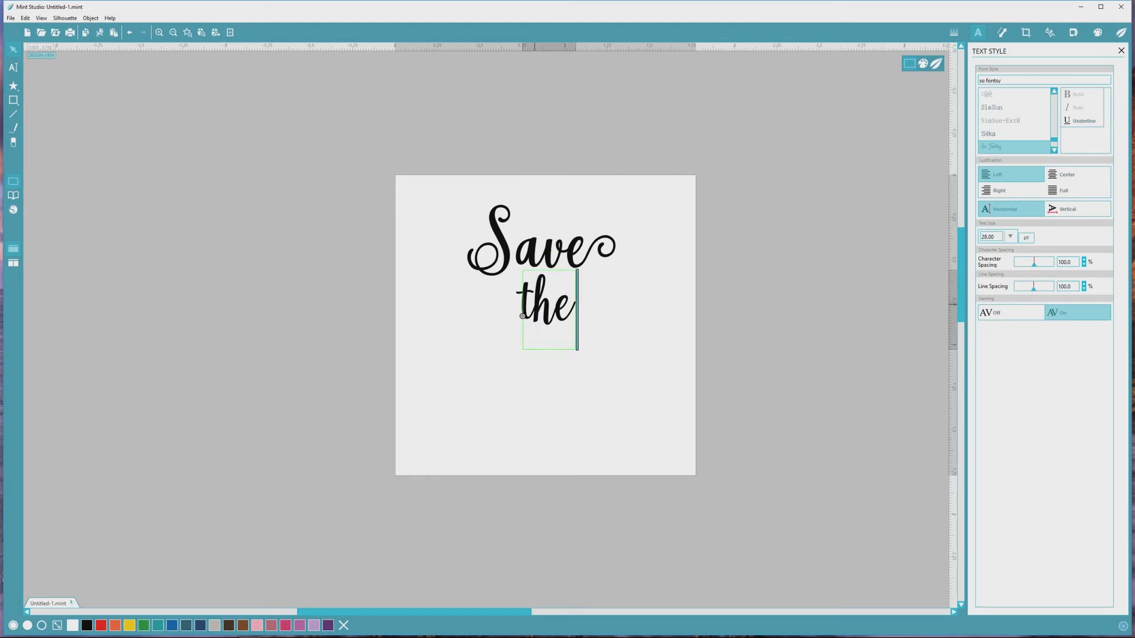
- Type 'Date' as the line below 'the'
type("Date")
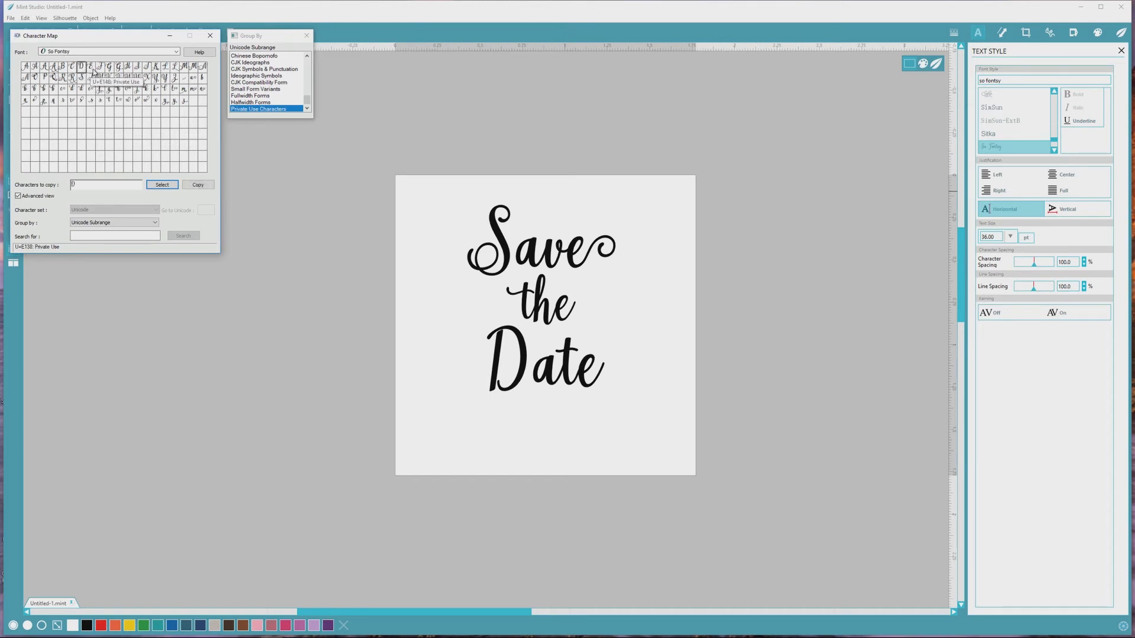
mouse_move(93, 97)
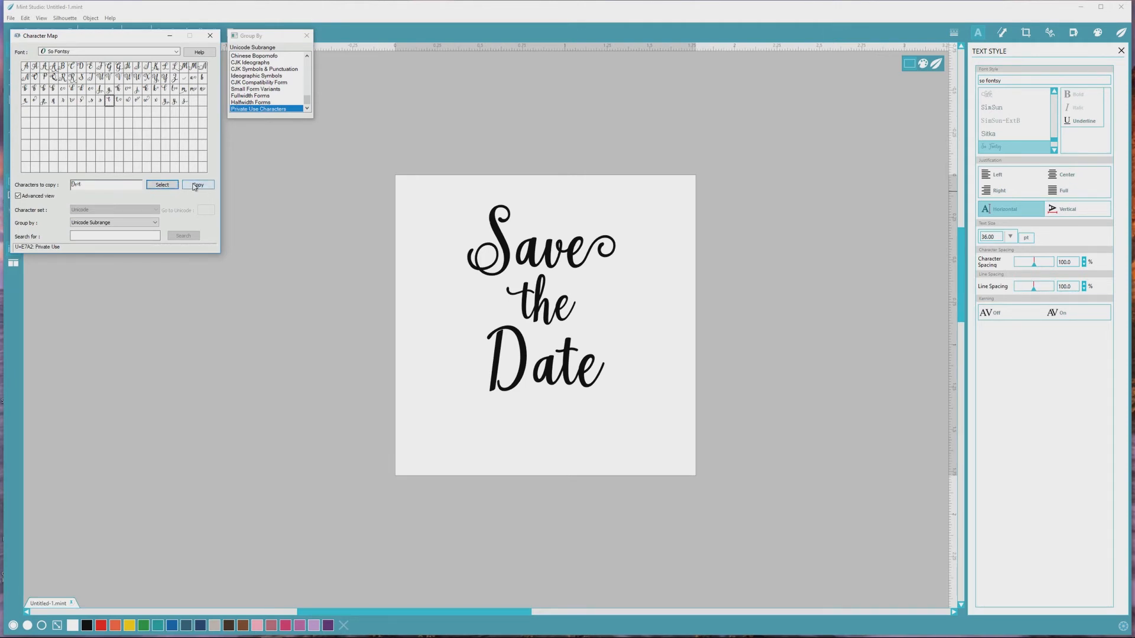
- Choose another flourished alternate glyph and copy it to the clipboard
left_click(197, 184)
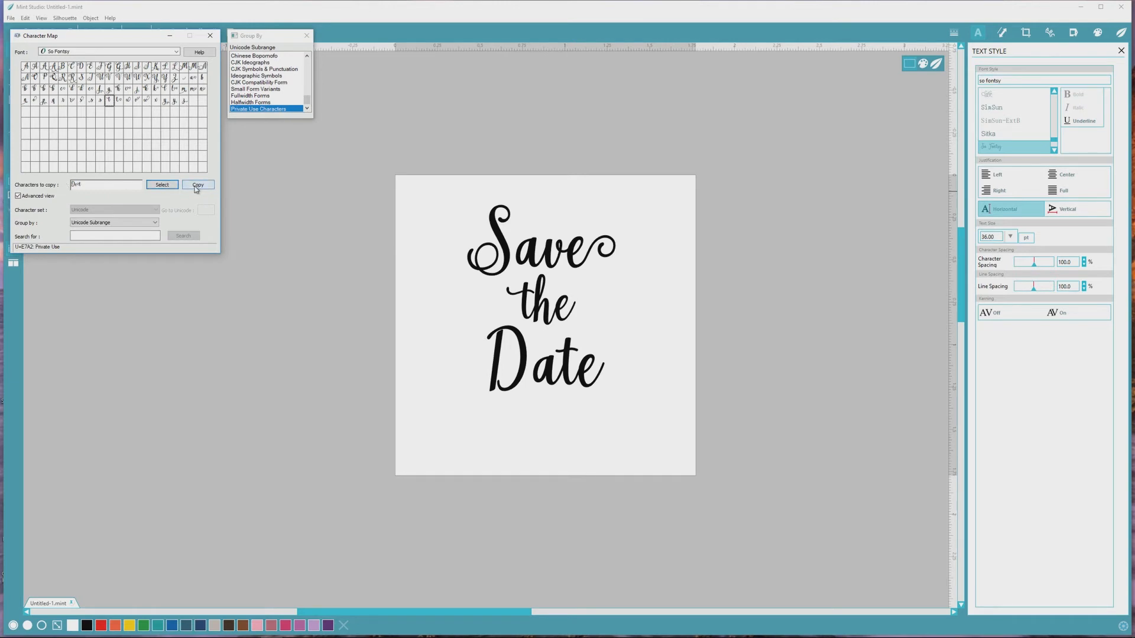
left_click(209, 35)
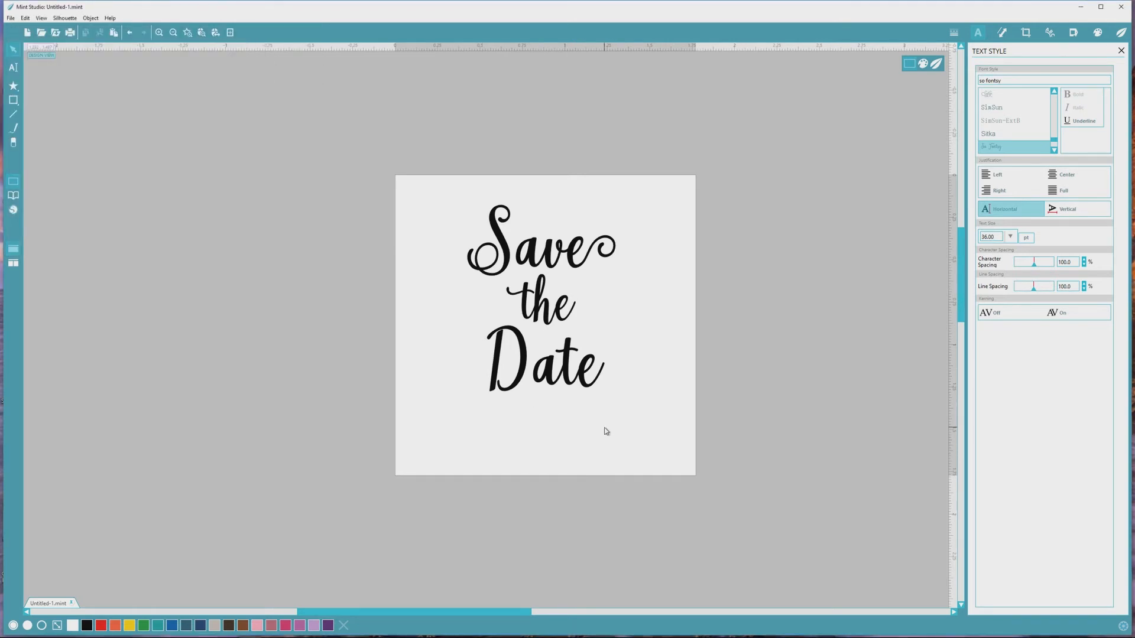
mouse_move(155, 233)
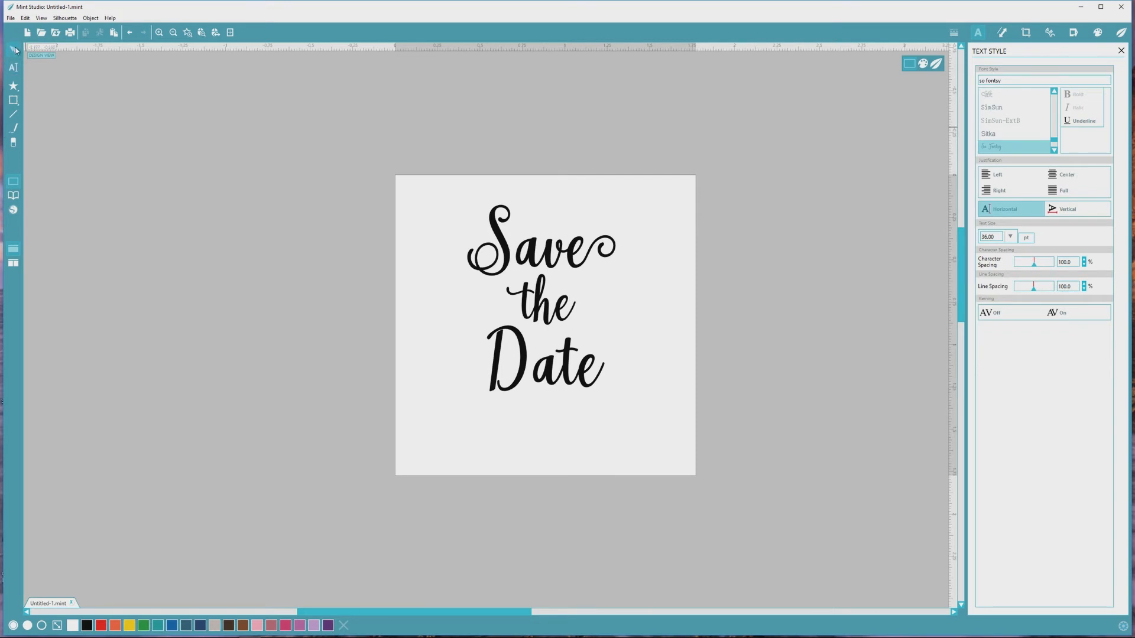
- Paste the alternate flourished D and swash e into Date, removing the leftover plain letters
left_click(542, 366)
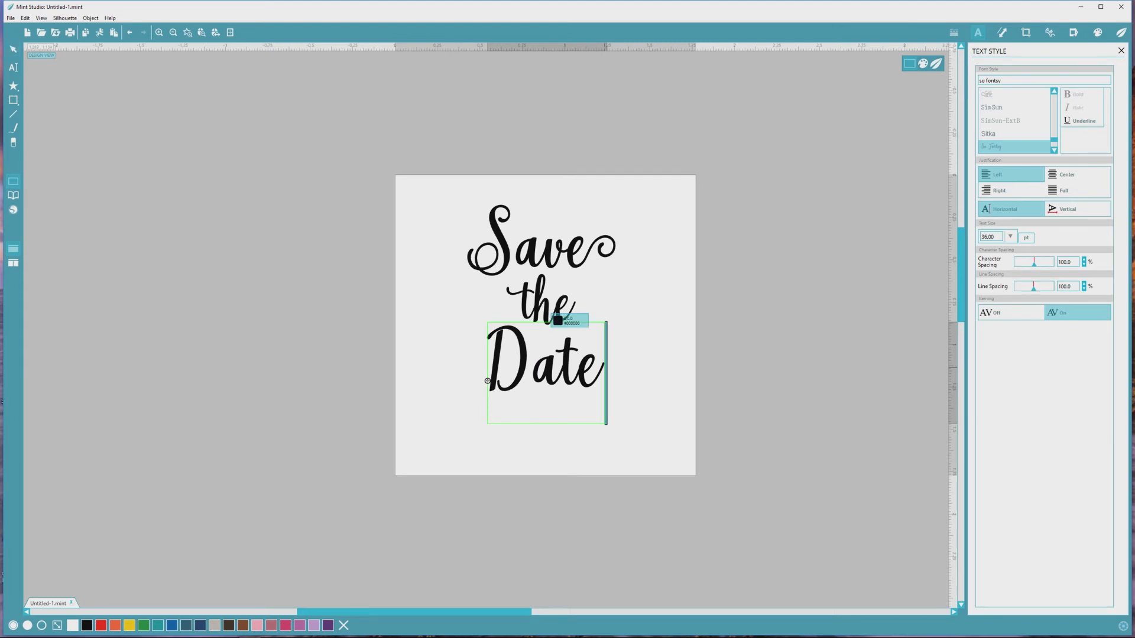
type("Dest")
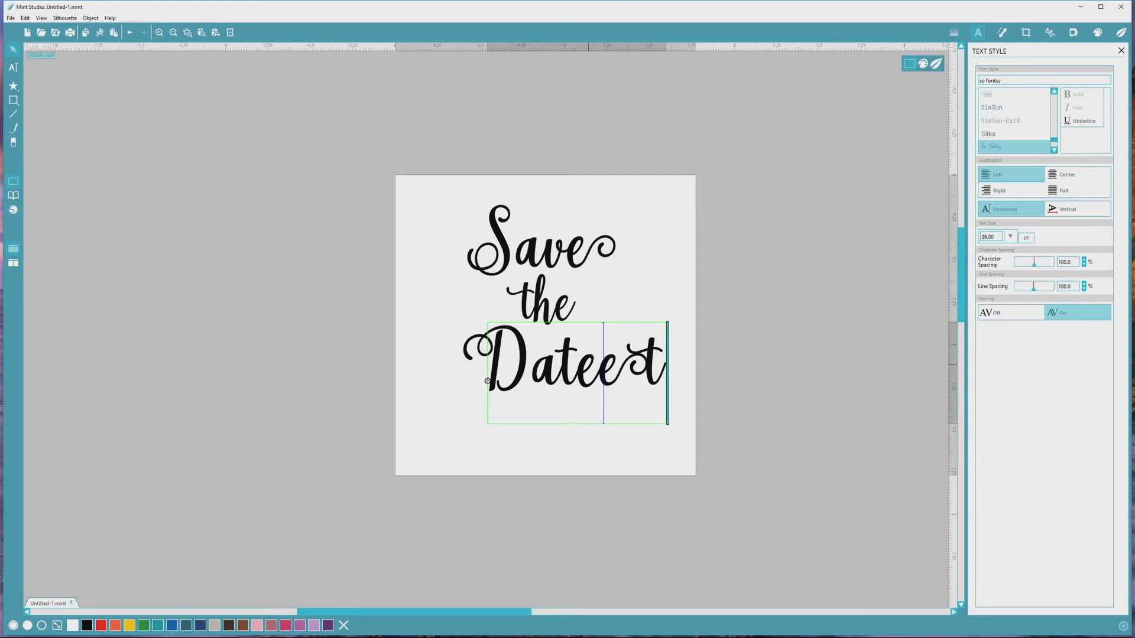
key("Backspace")
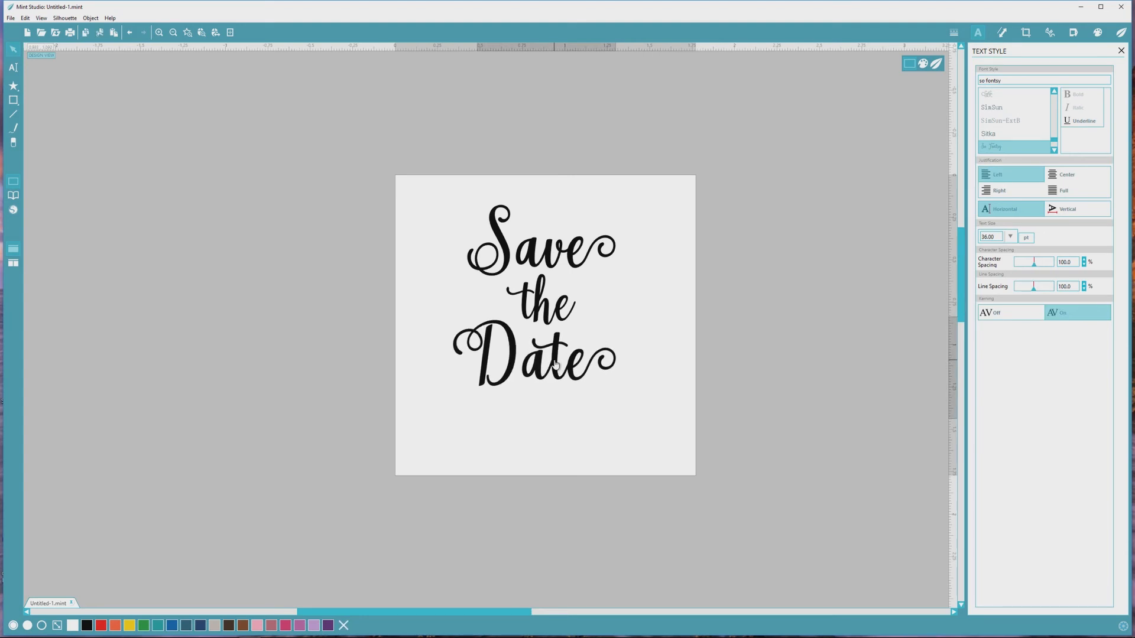
left_click(532, 355)
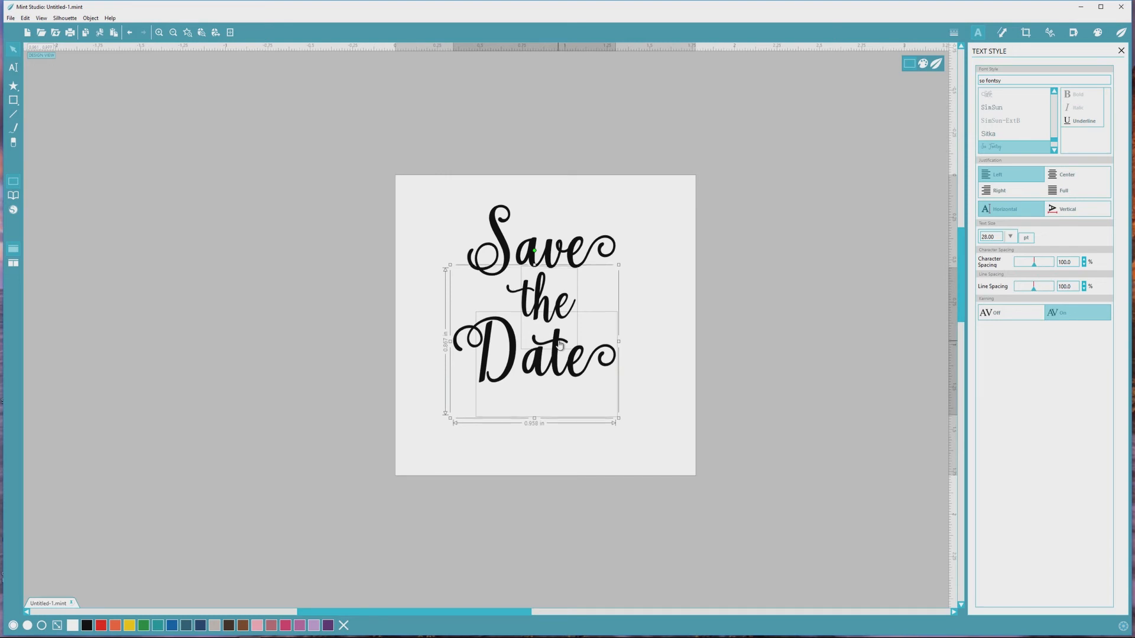
- Type 'Alexis & Daniel' as a plain text line beneath Save the Date
type("Alexis & Dan")
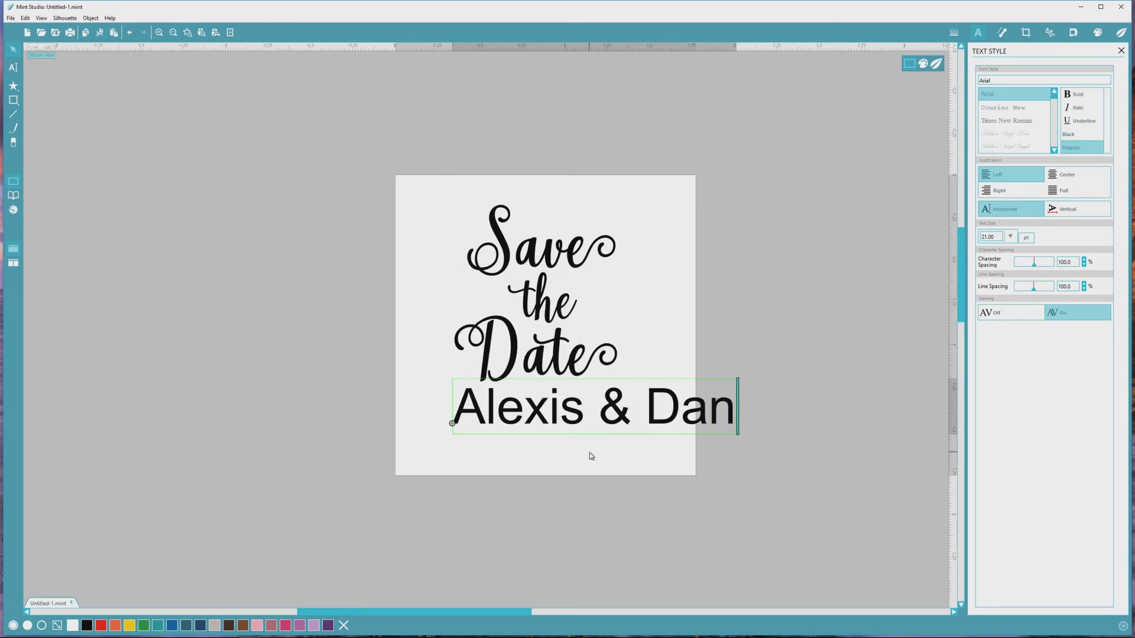
type("iel")
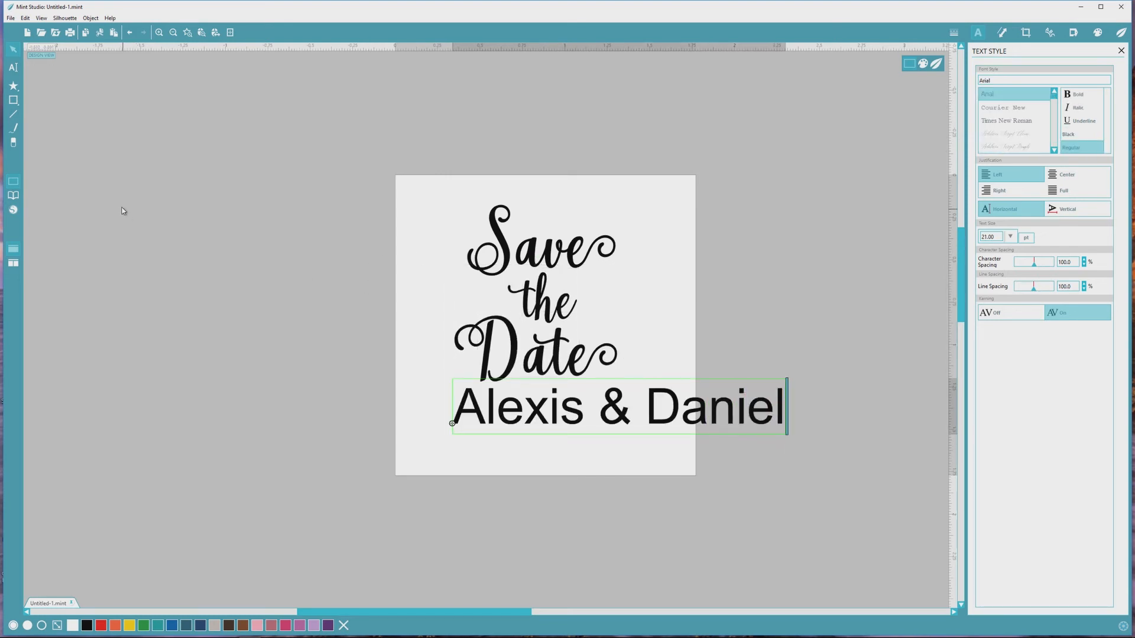
left_click(755, 424)
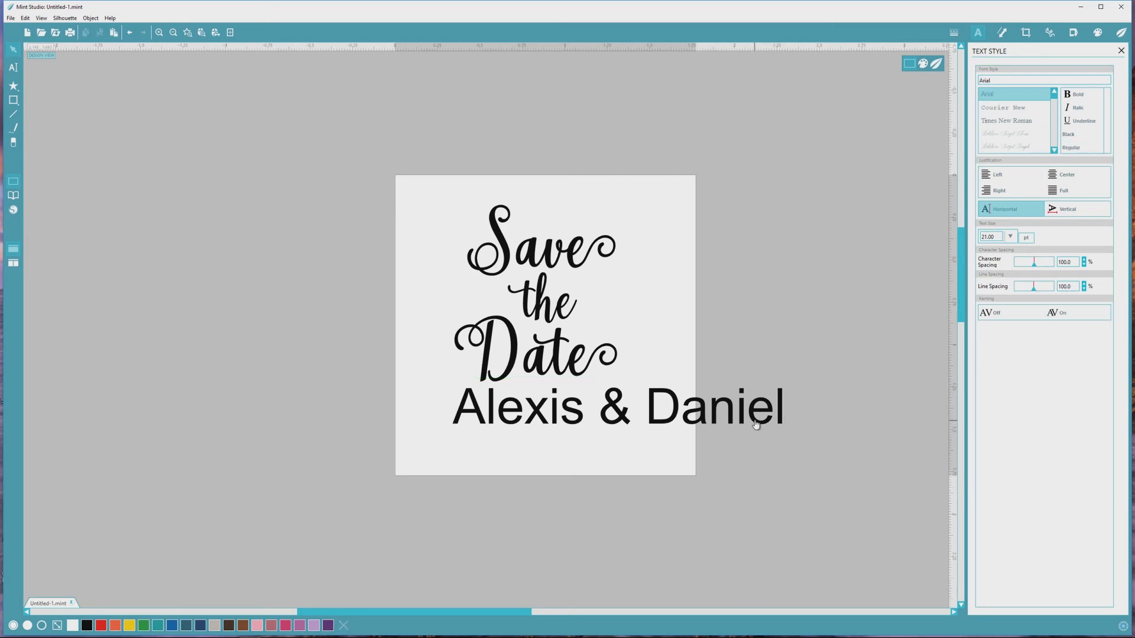
left_click(615, 406)
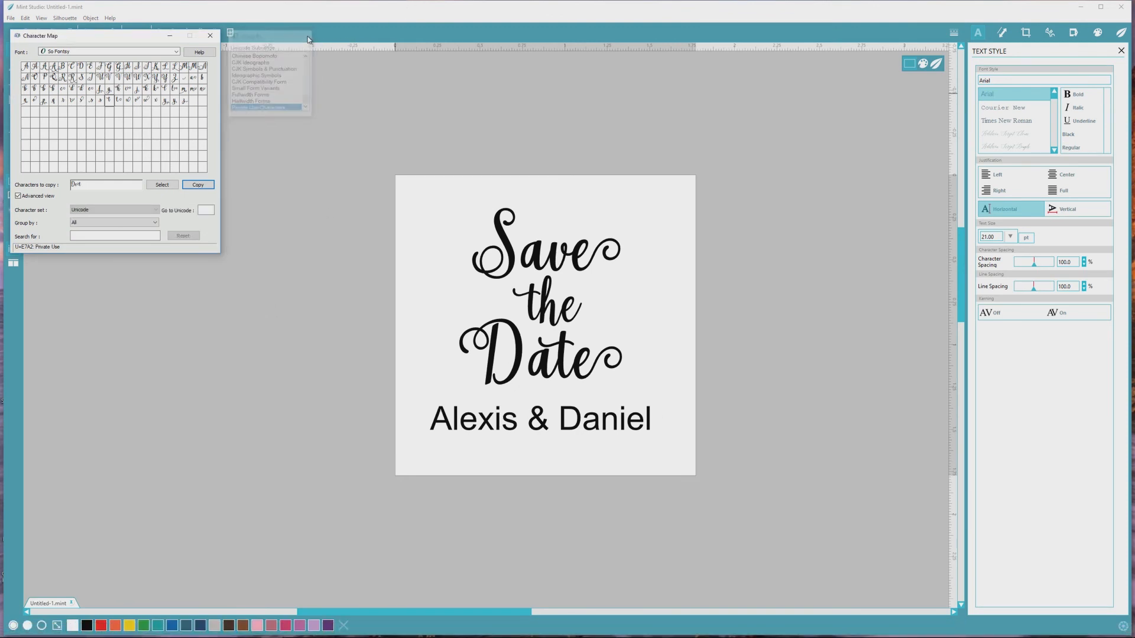
- Show Madina Script's Private Use Characters, grouped by Unicode Subrange
left_click(175, 51)
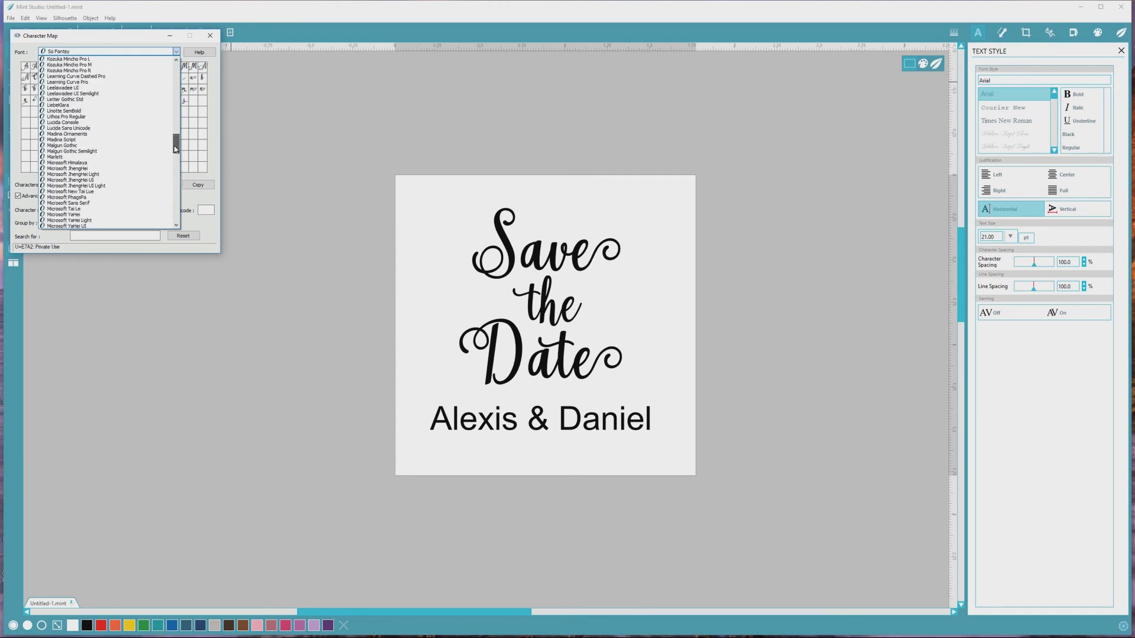
left_click(68, 133)
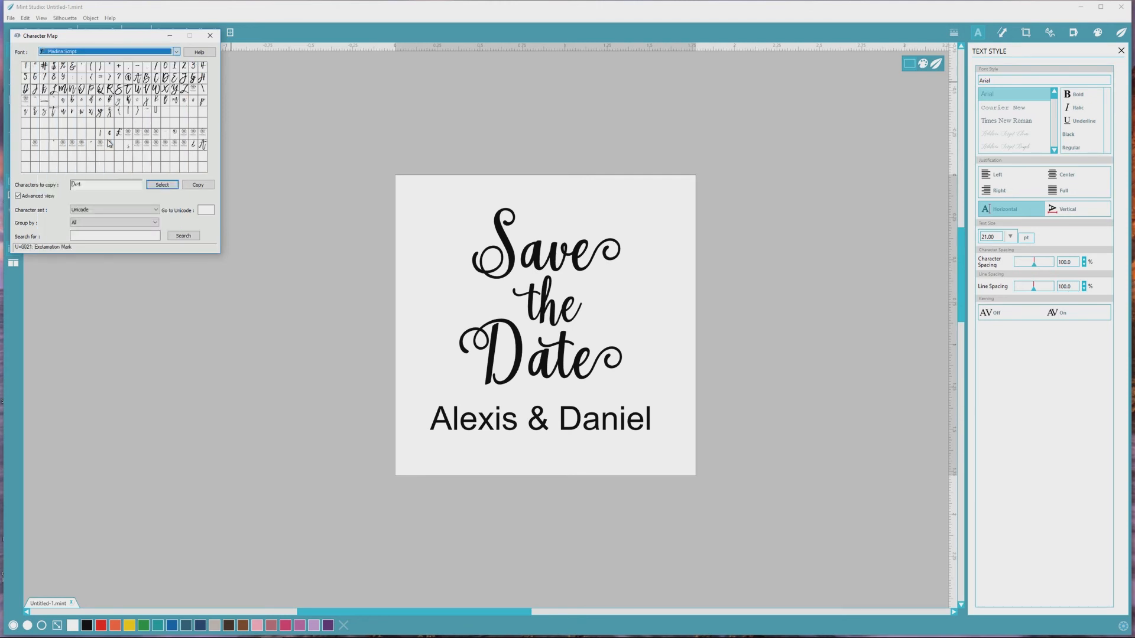
scroll("down", 3)
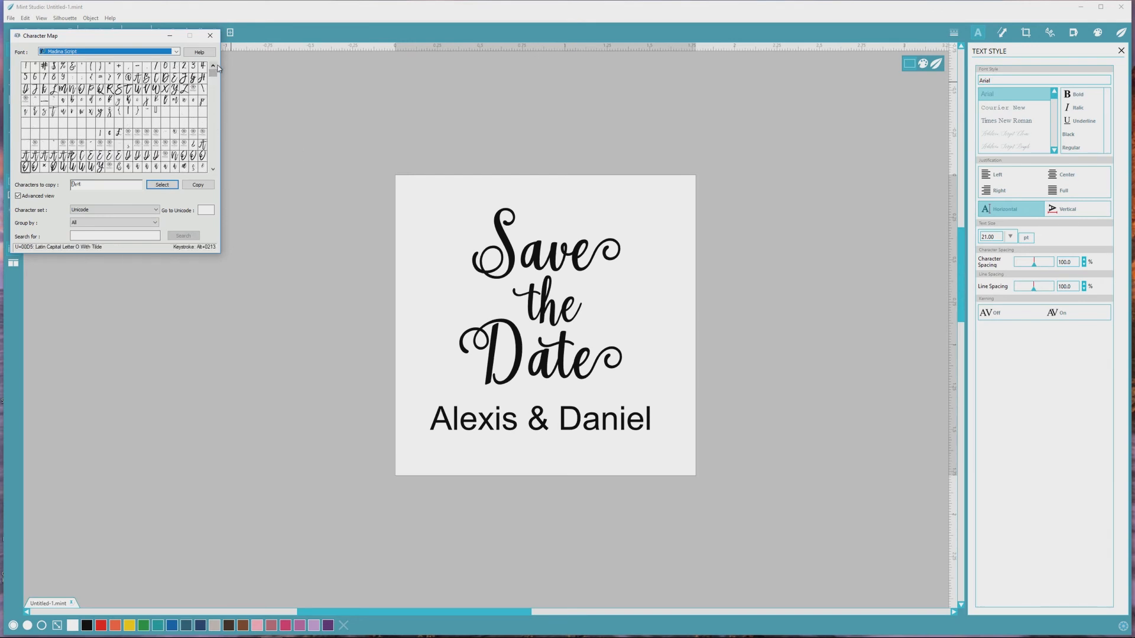
left_click(112, 222)
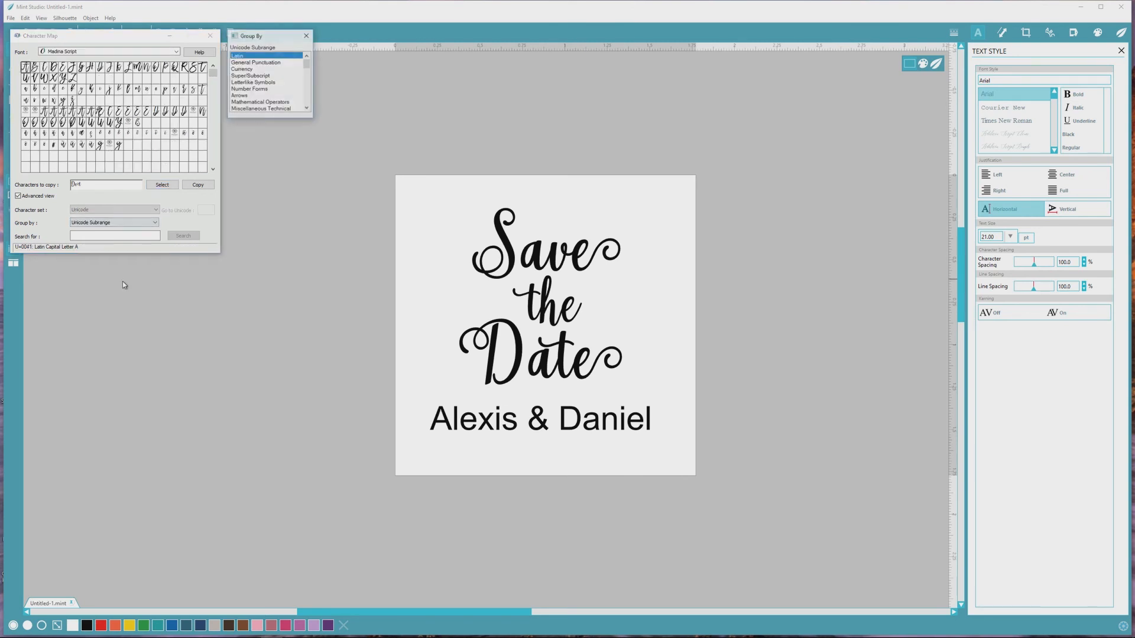
scroll("down", 3)
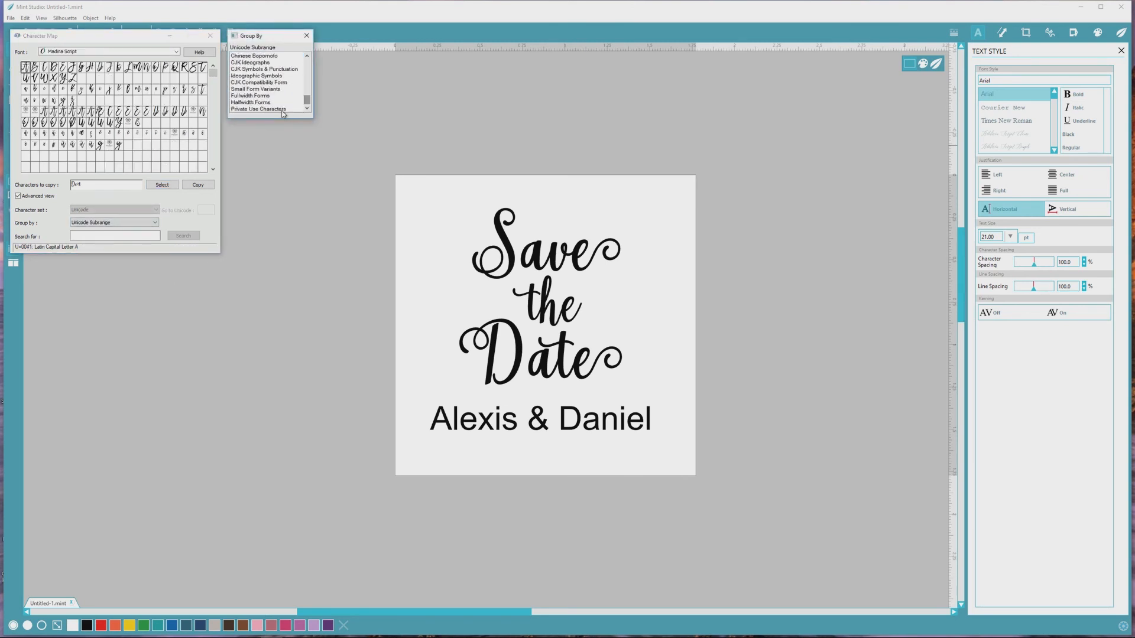
left_click(258, 108)
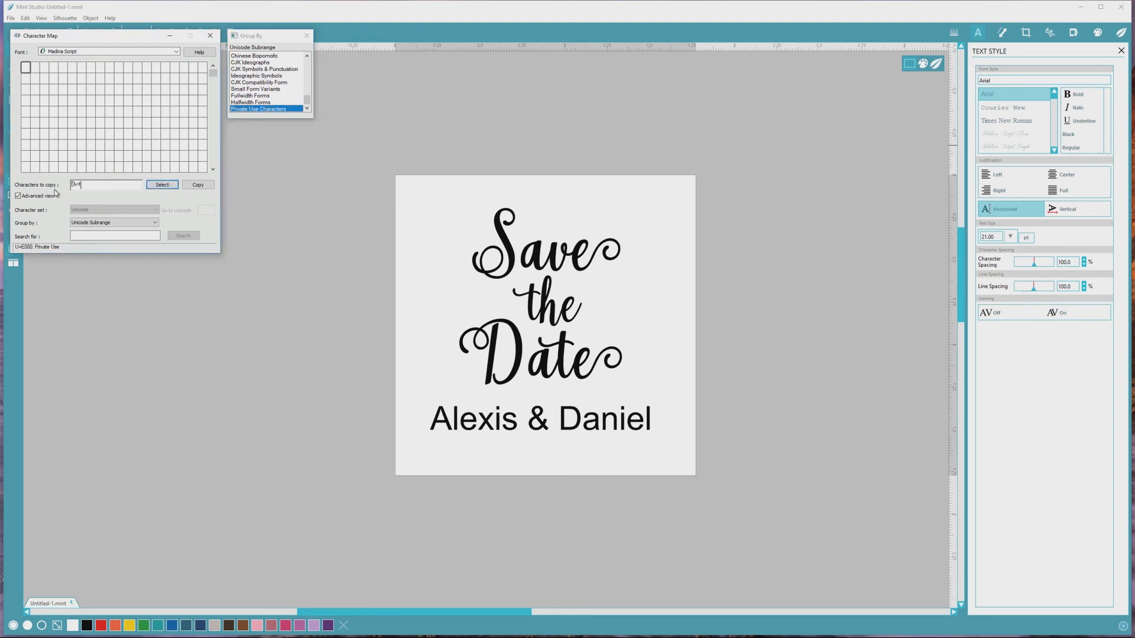
mouse_move(206, 212)
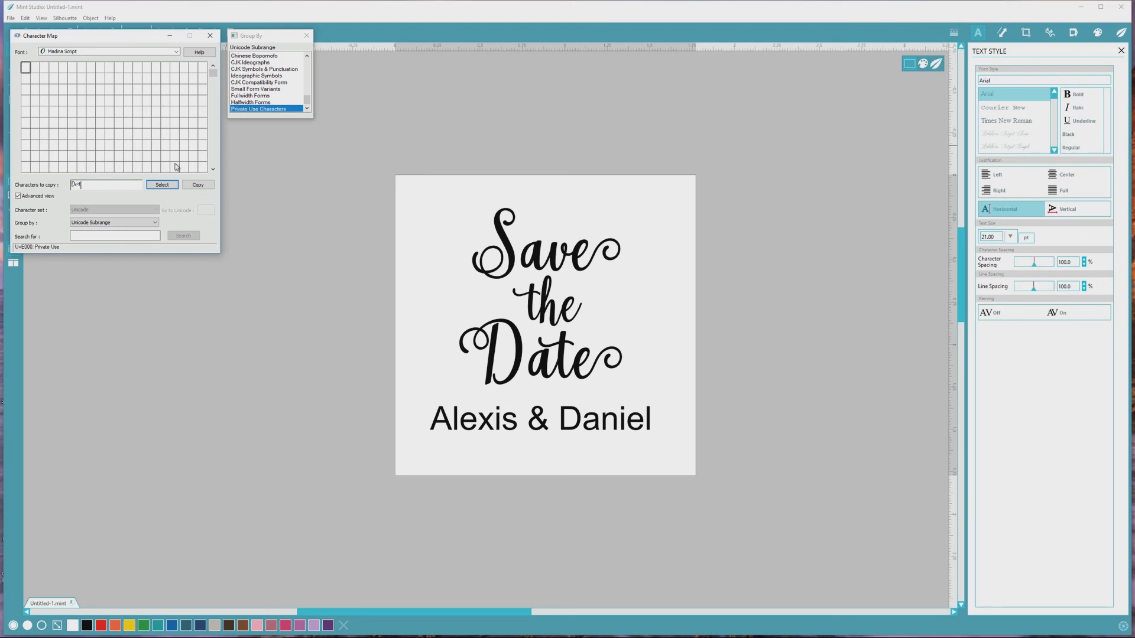
mouse_move(279, 116)
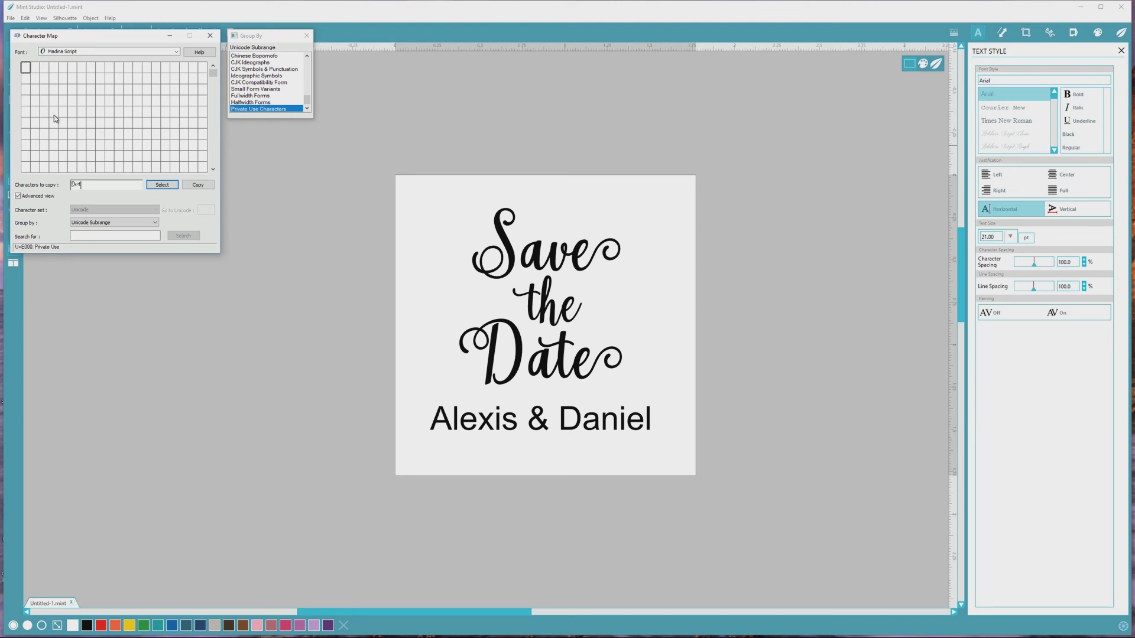
mouse_move(80, 122)
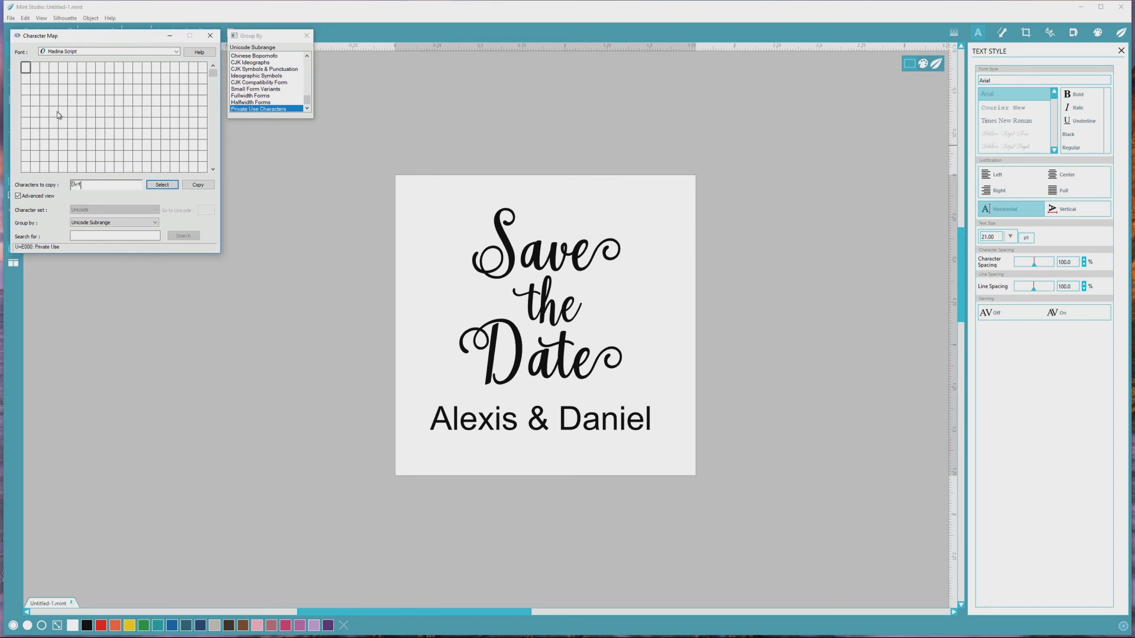
mouse_move(125, 139)
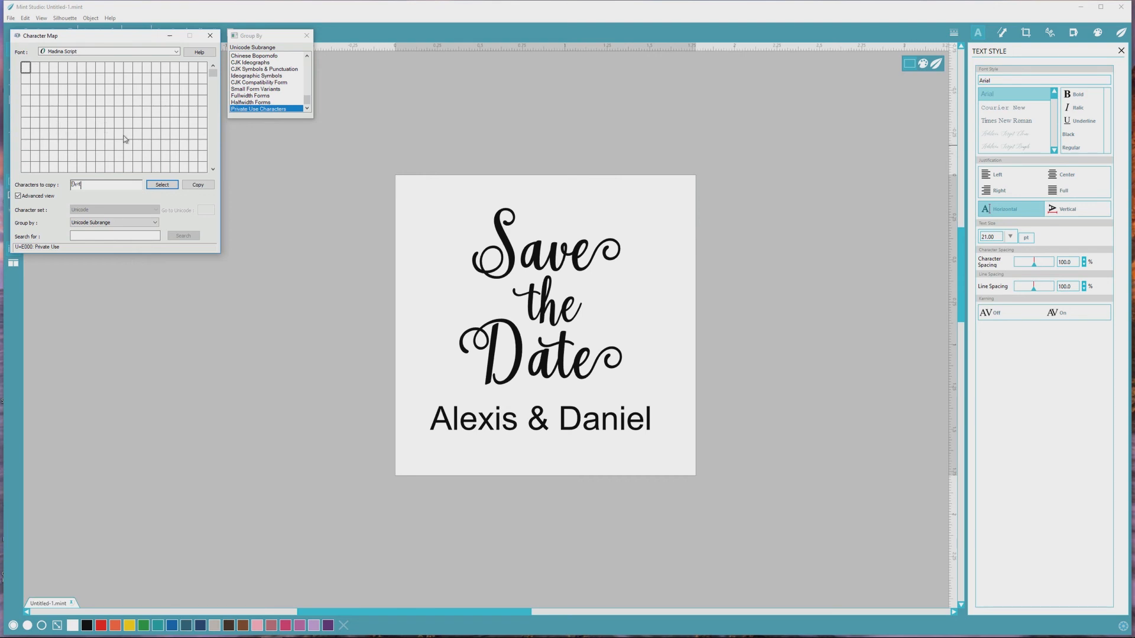
mouse_move(242, 222)
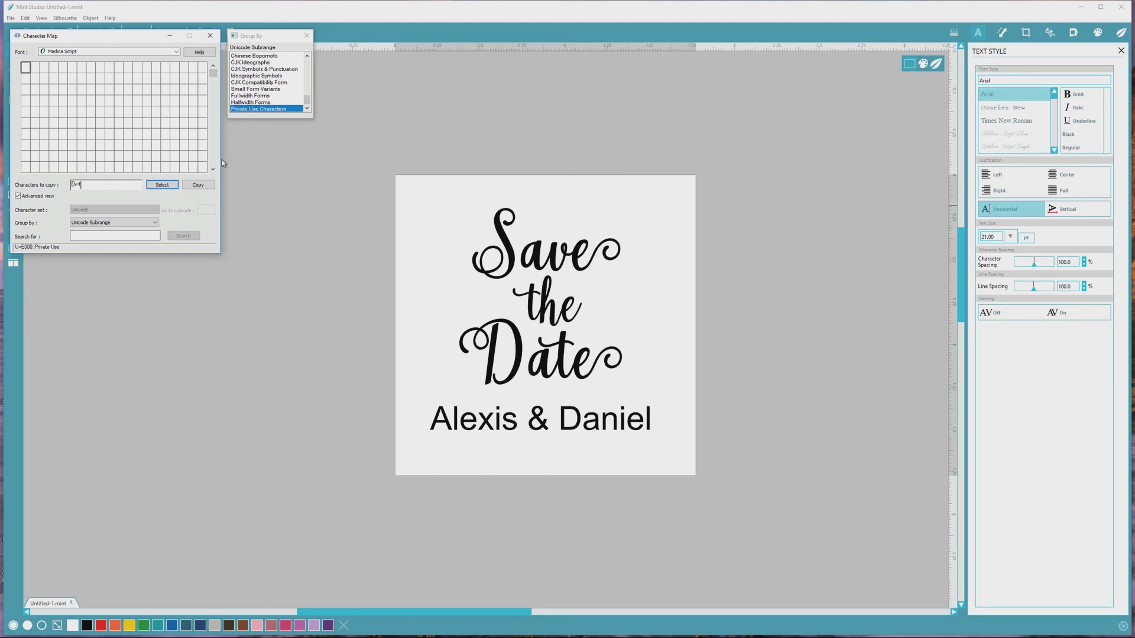
mouse_move(220, 150)
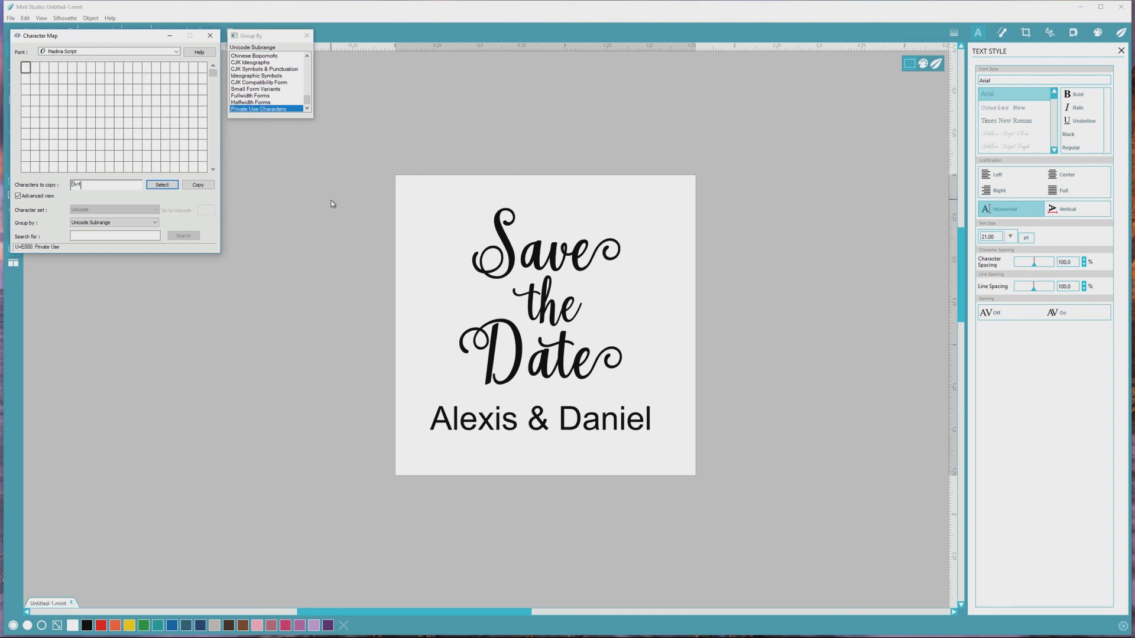
mouse_move(165, 135)
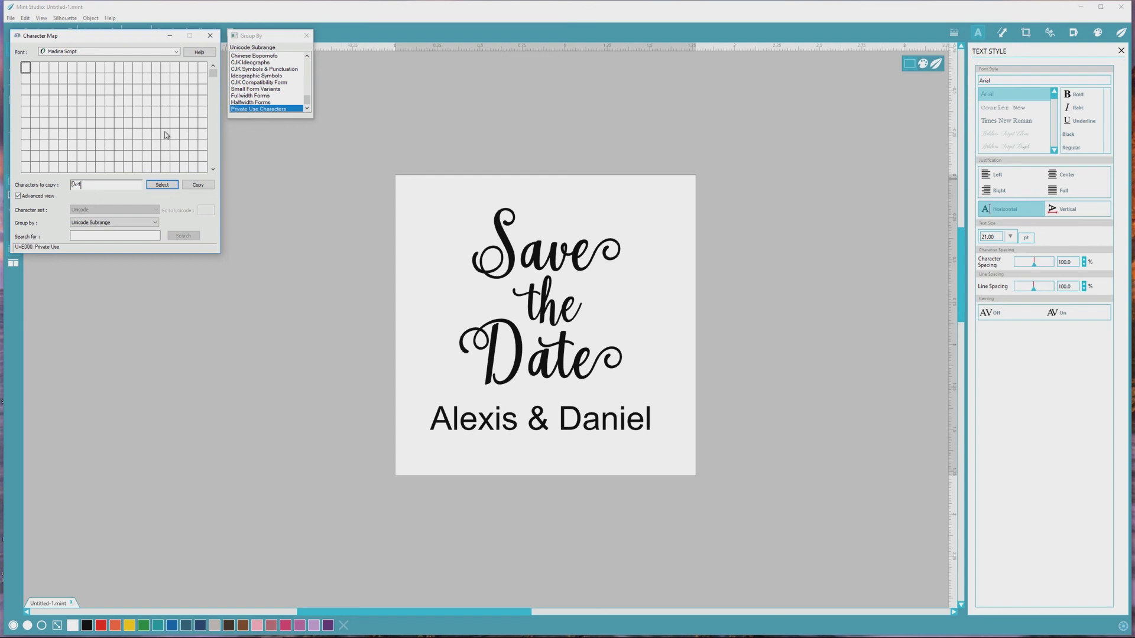
mouse_move(165, 133)
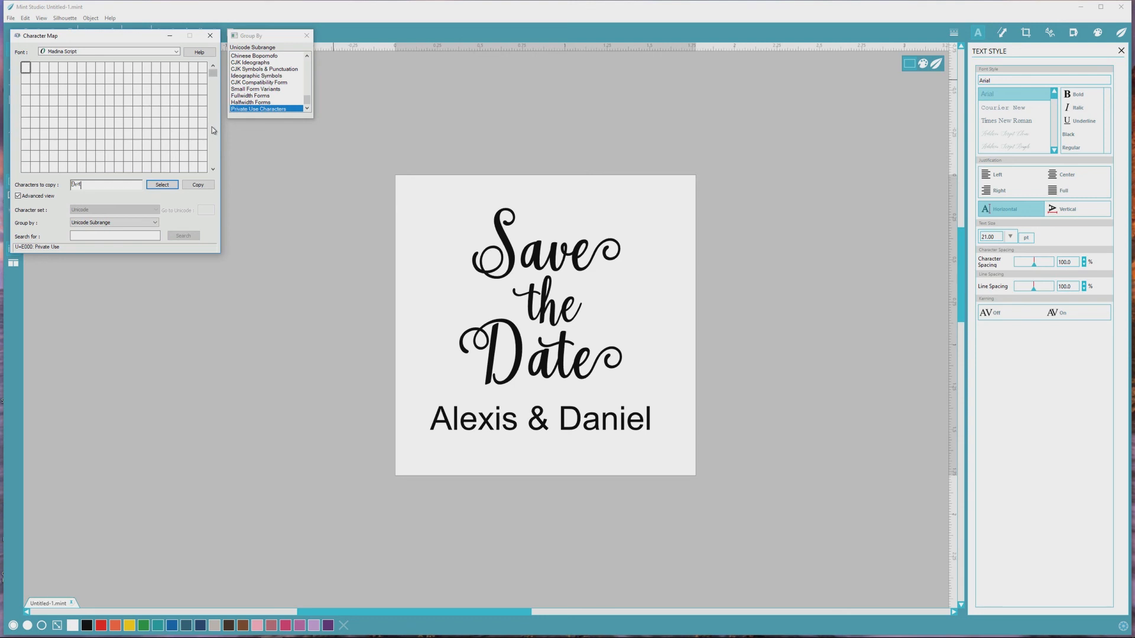
mouse_move(106, 112)
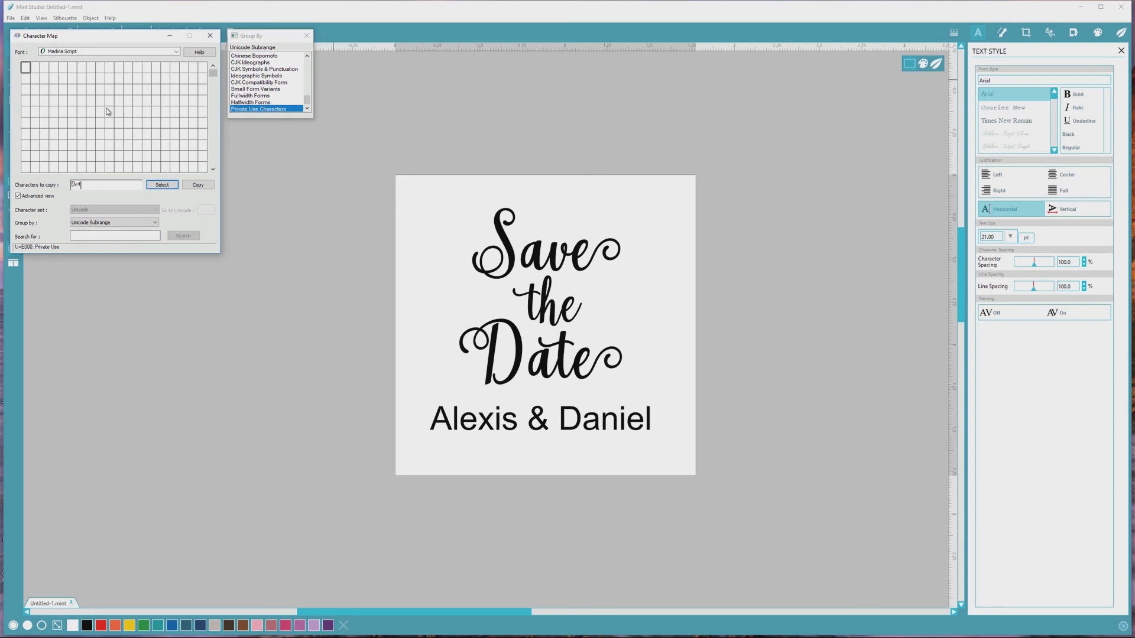
mouse_move(152, 107)
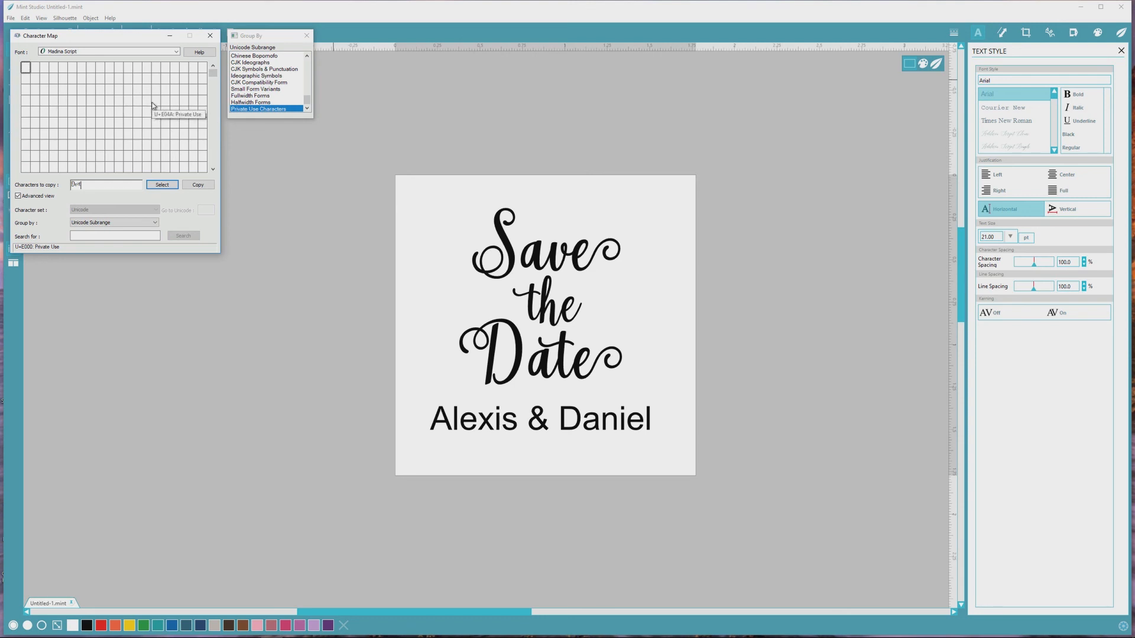
mouse_move(398, 200)
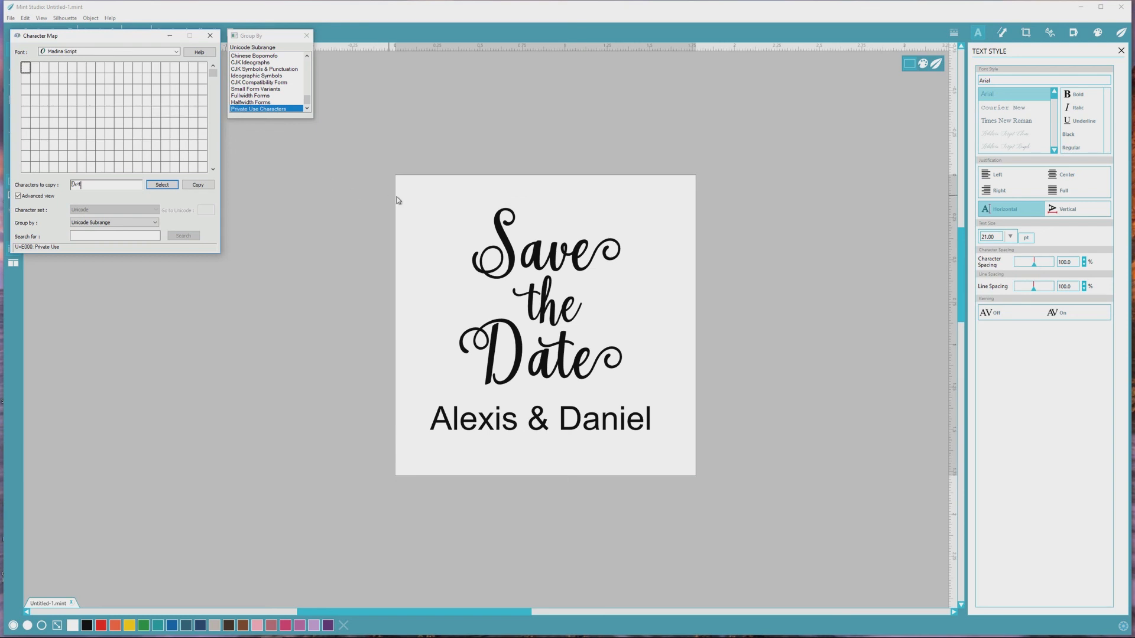
mouse_move(357, 212)
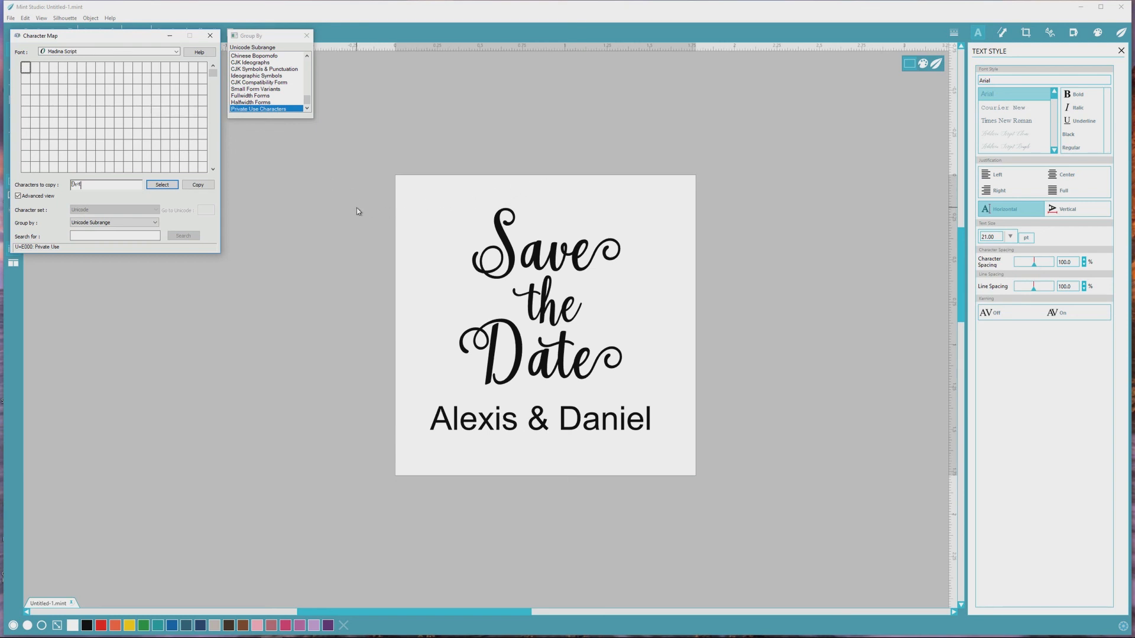
mouse_move(357, 206)
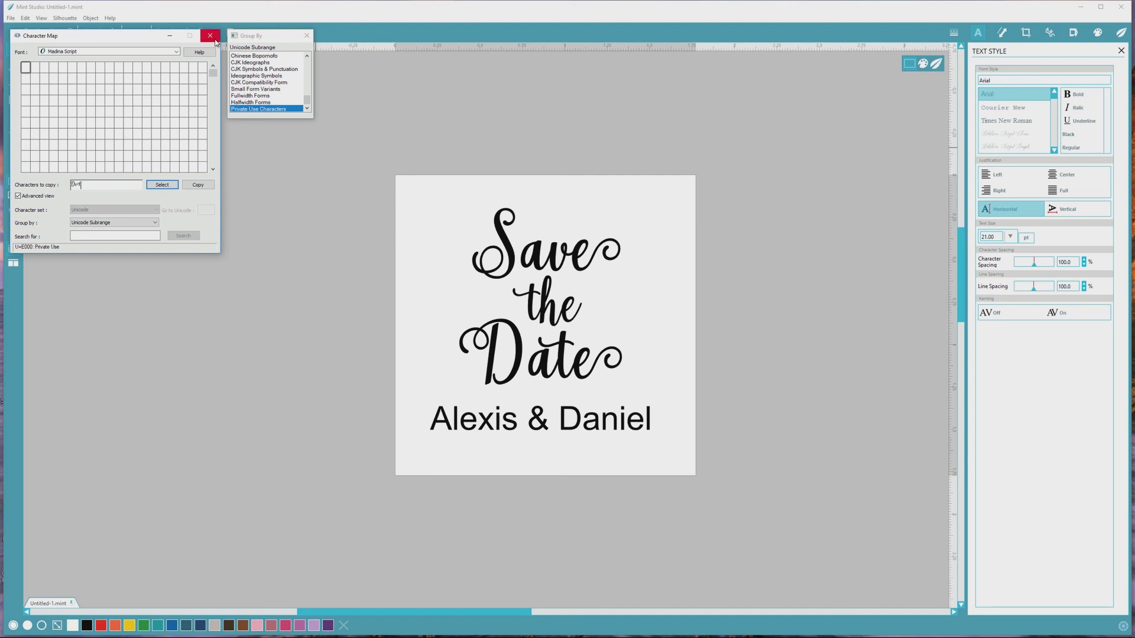
- Close the Character Map window
left_click(210, 36)
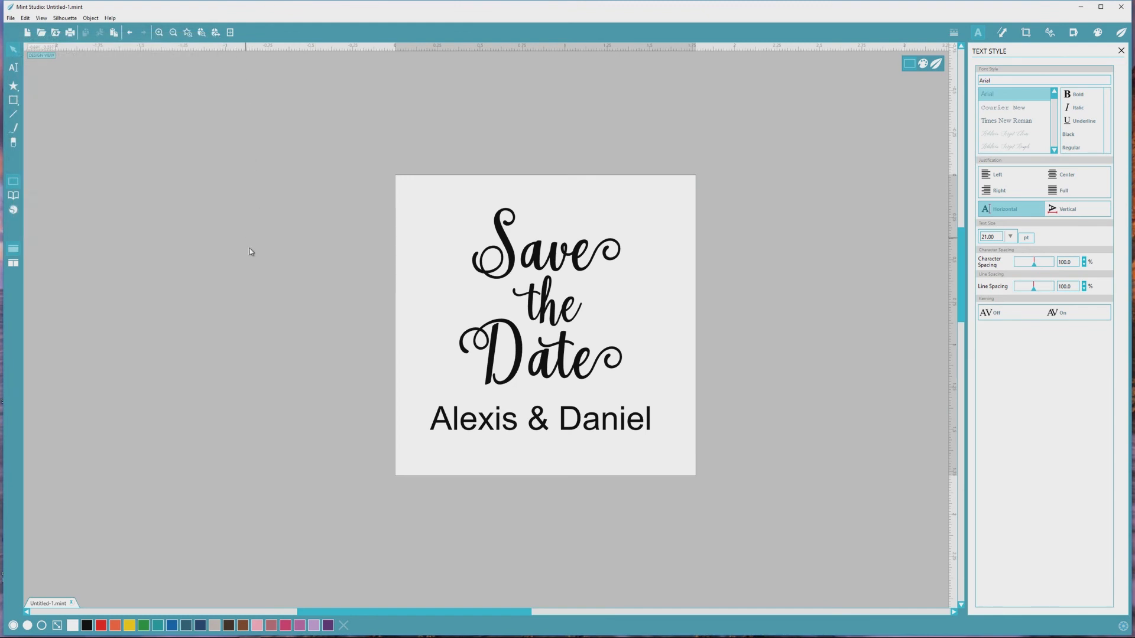
mouse_move(307, 369)
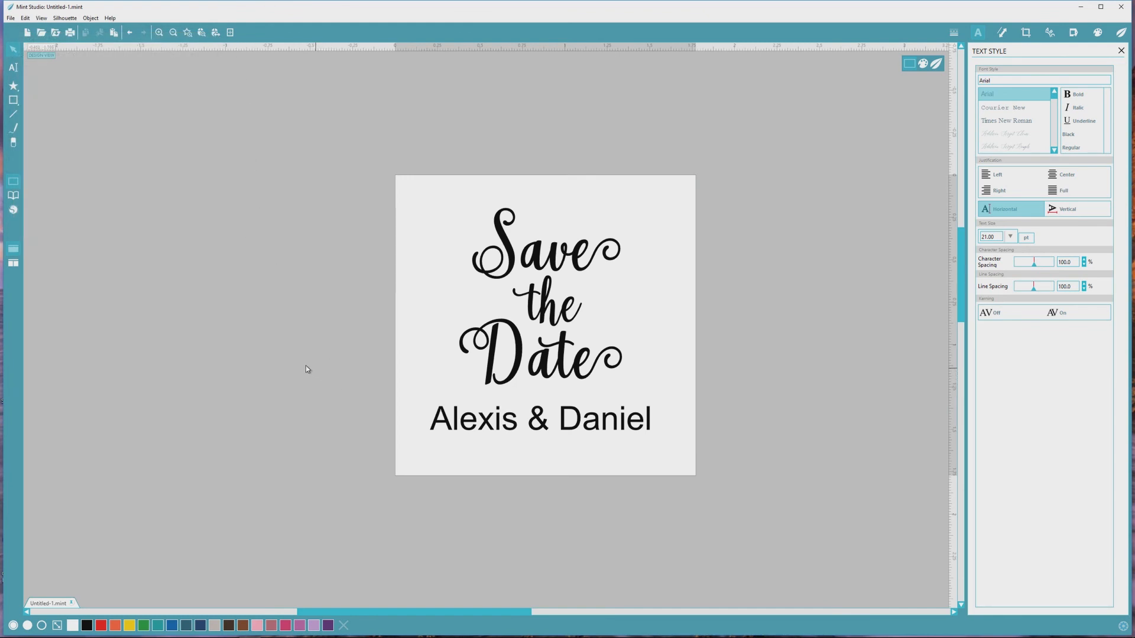
mouse_move(312, 382)
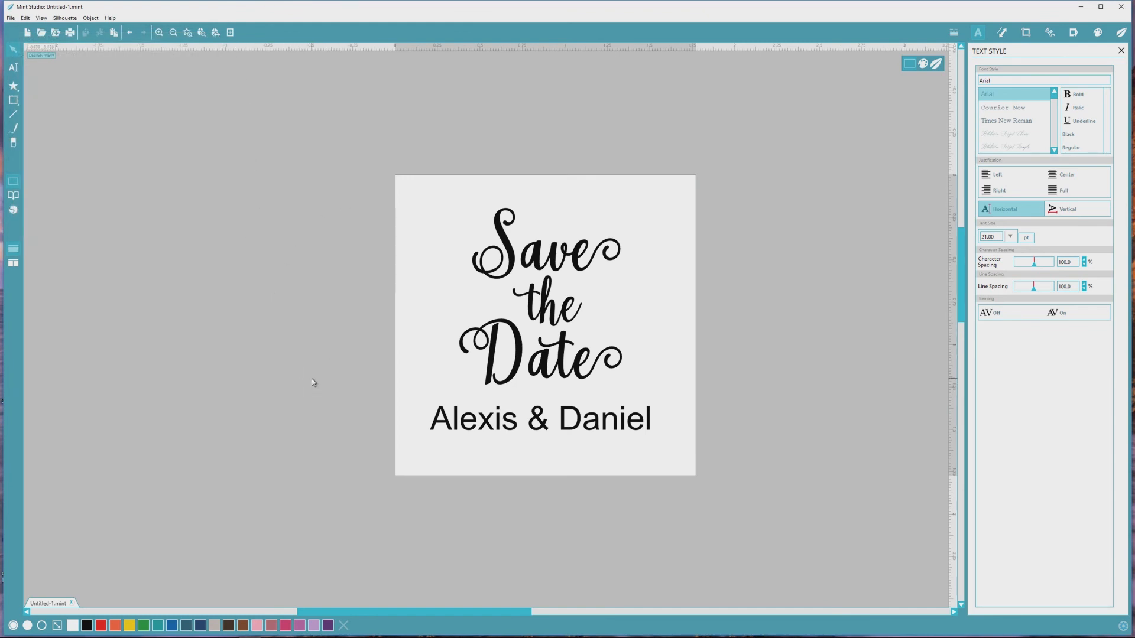
mouse_move(439, 262)
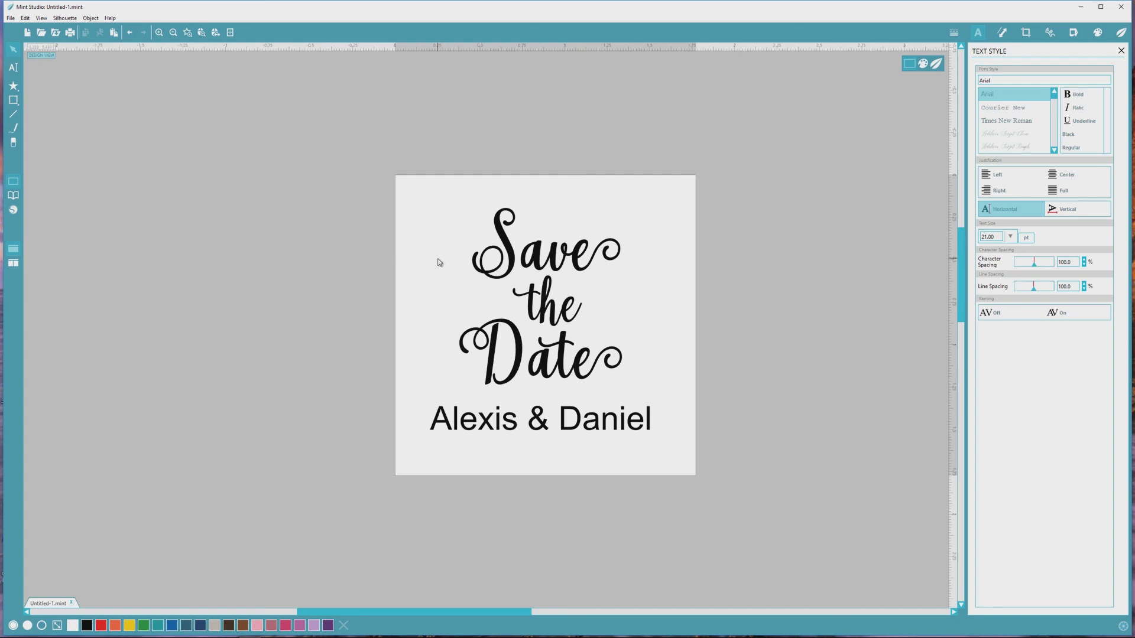